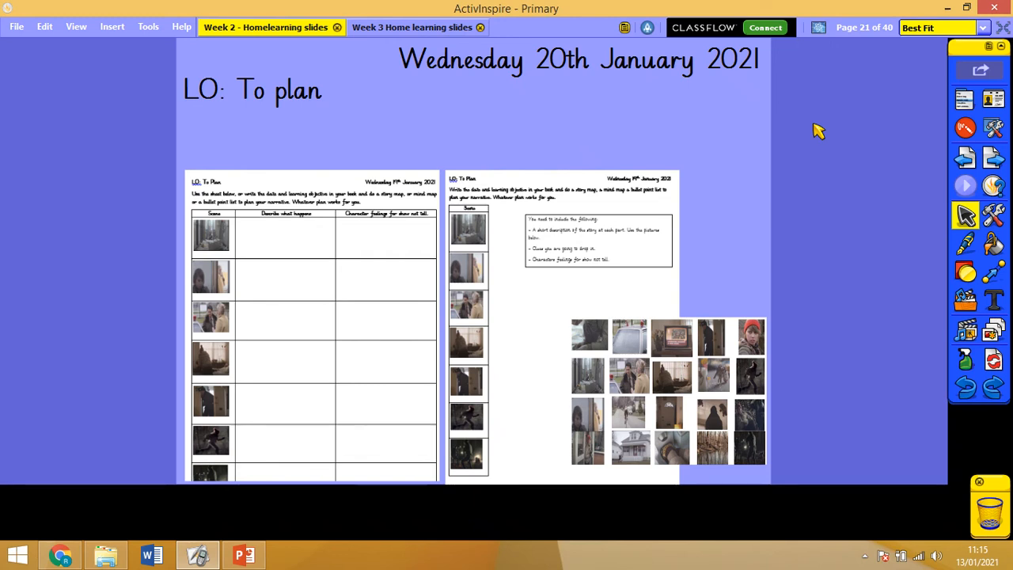
mouse_move(697, 156)
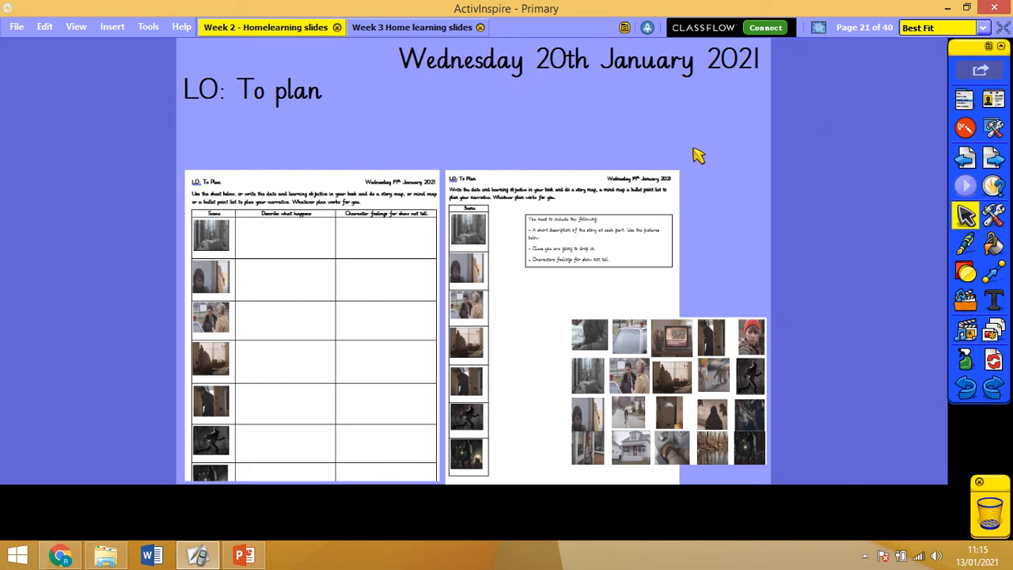
mouse_move(641, 463)
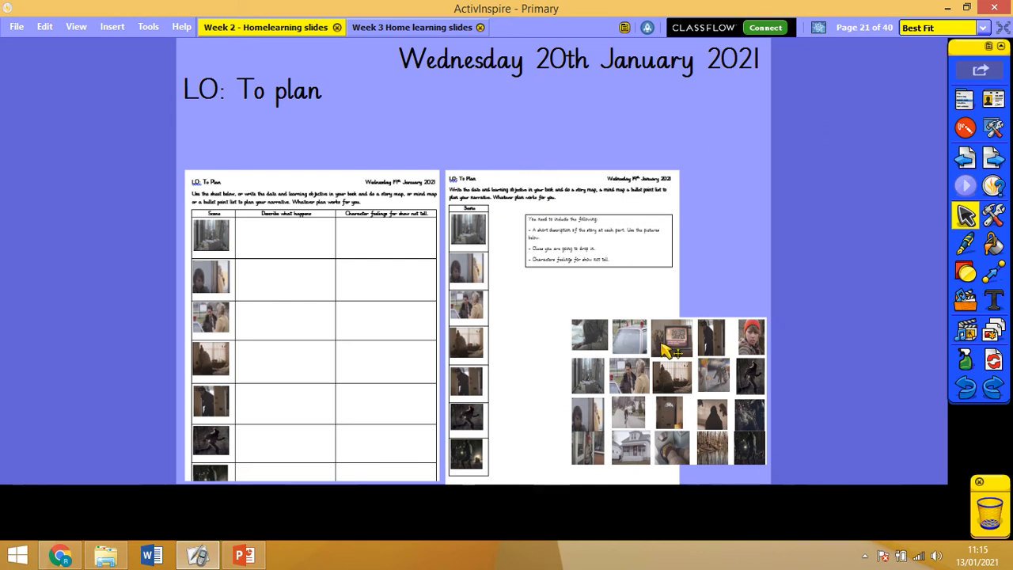
mouse_move(360, 116)
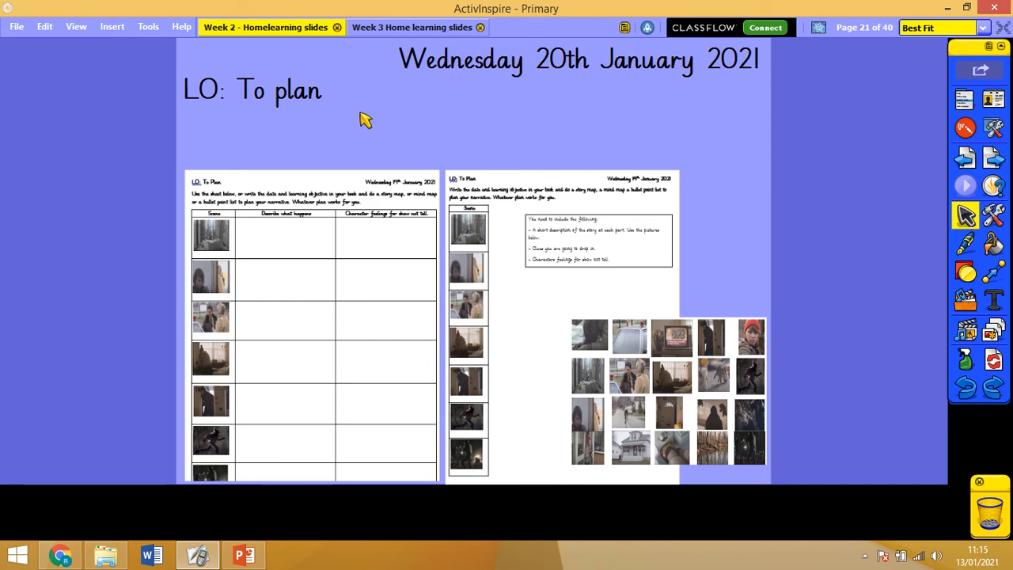
mouse_move(862, 65)
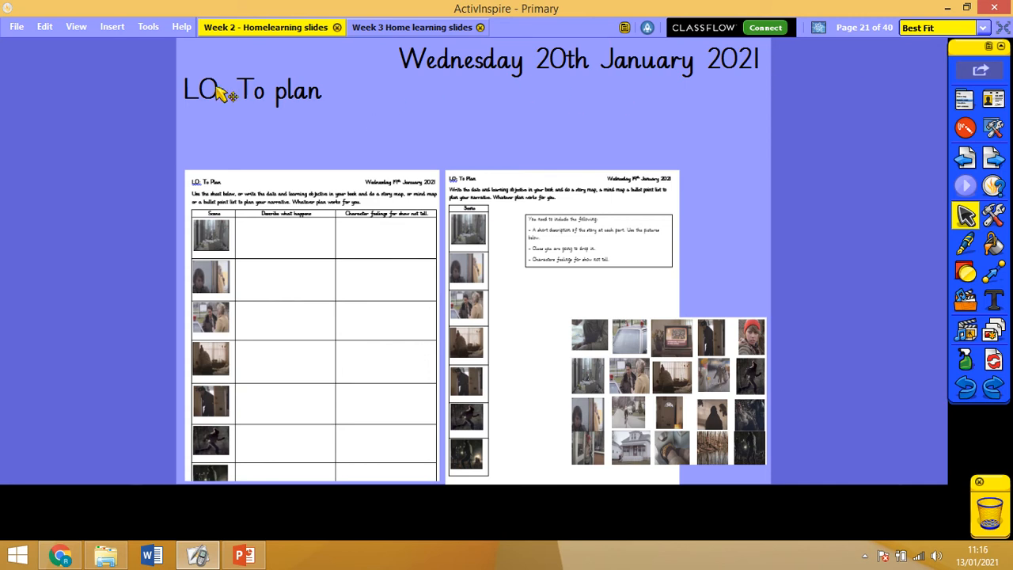
mouse_move(426, 101)
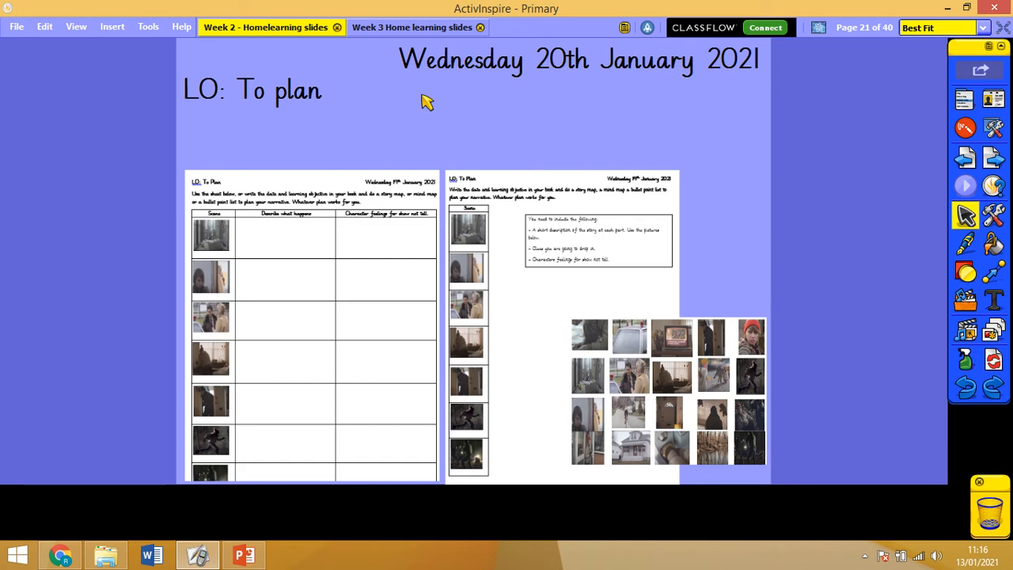
mouse_move(887, 226)
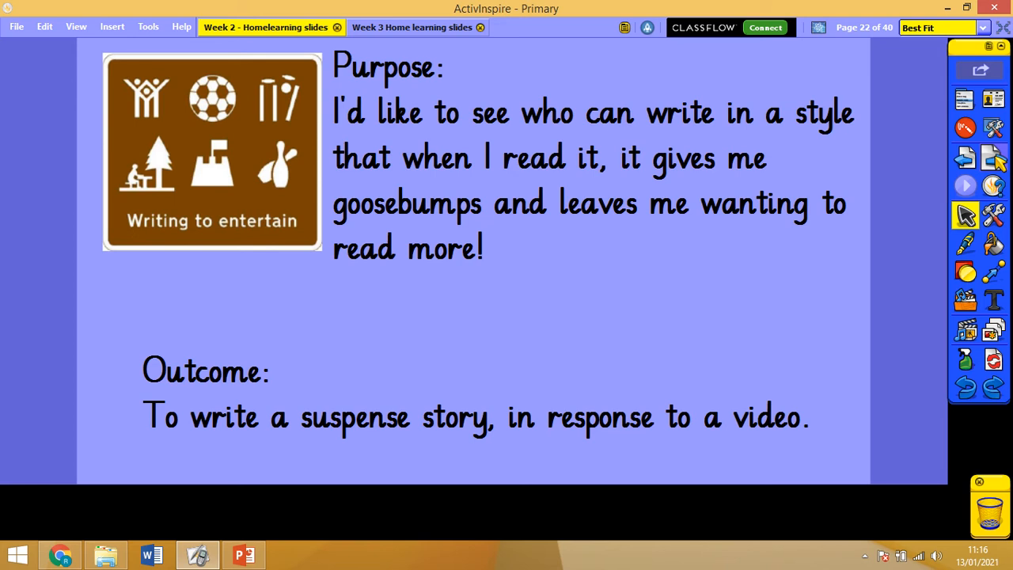
mouse_move(591, 386)
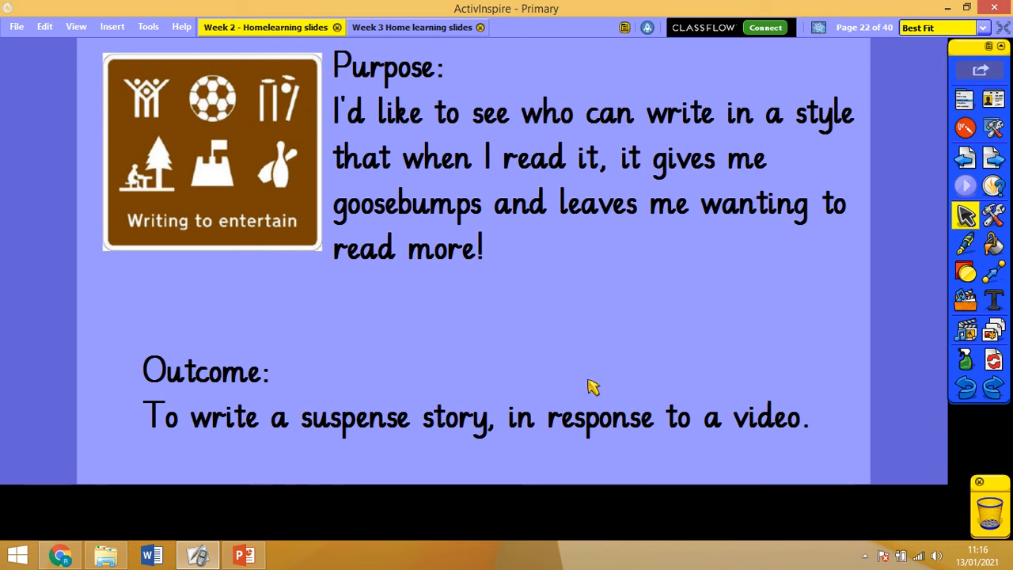
mouse_move(992, 157)
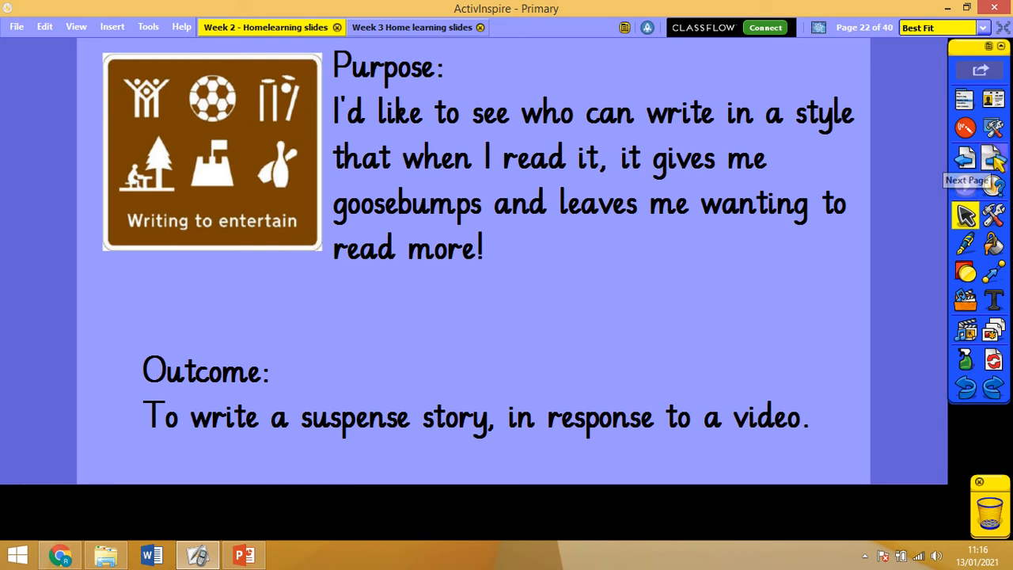
Move on to page 23 with the learning objective and steps-to-success checklist
click(991, 157)
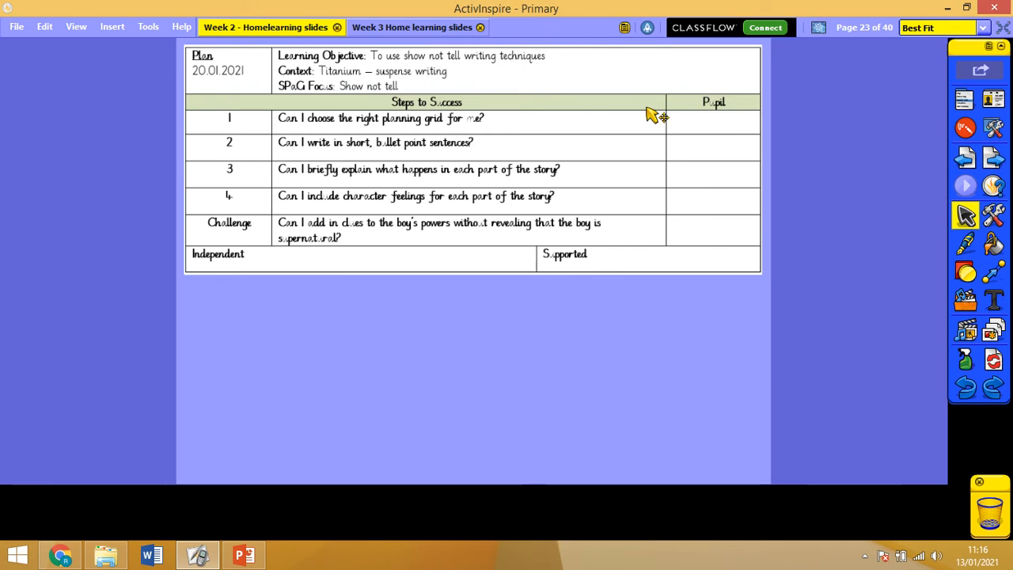
mouse_move(416, 71)
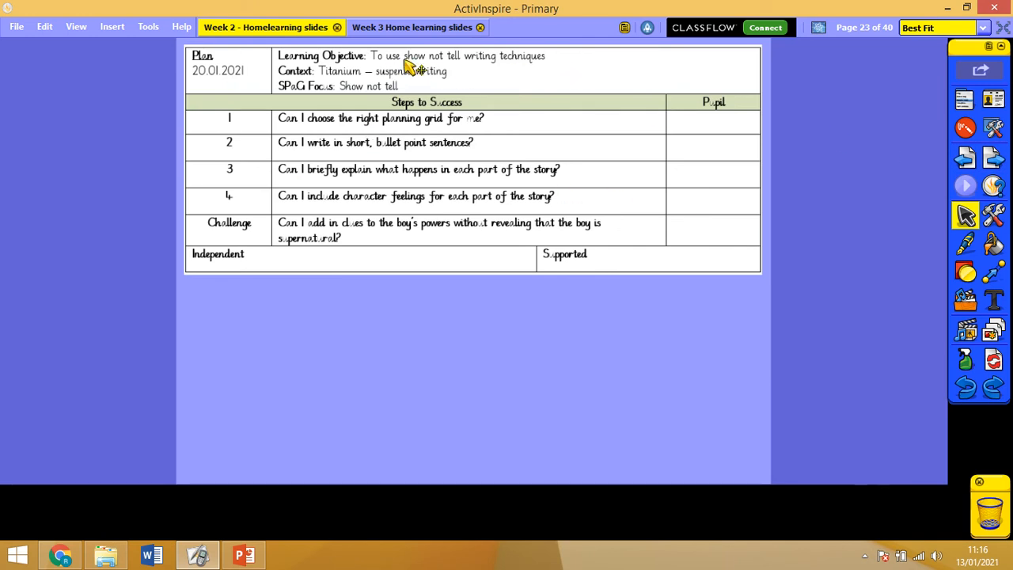
mouse_move(384, 196)
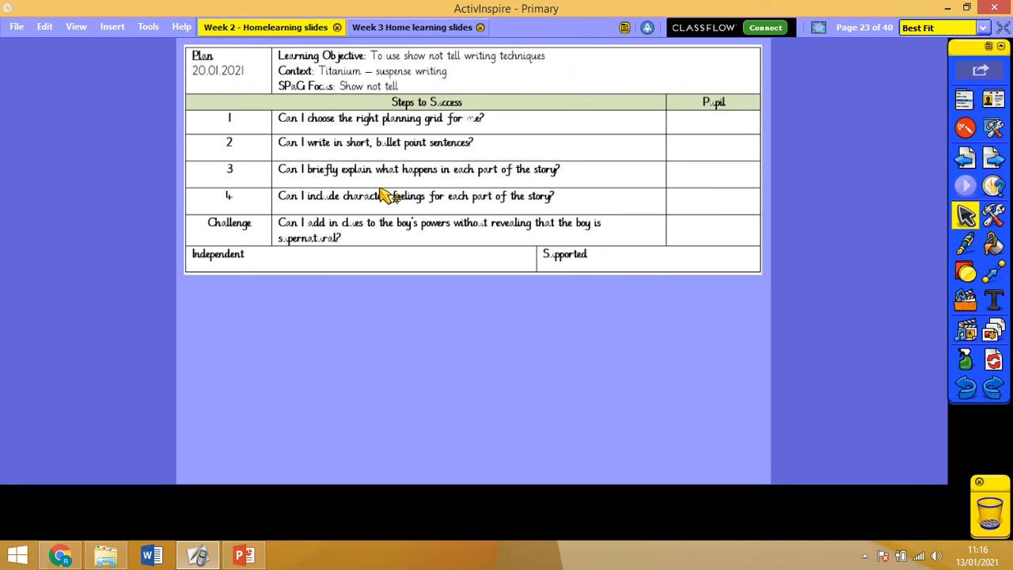
mouse_move(481, 171)
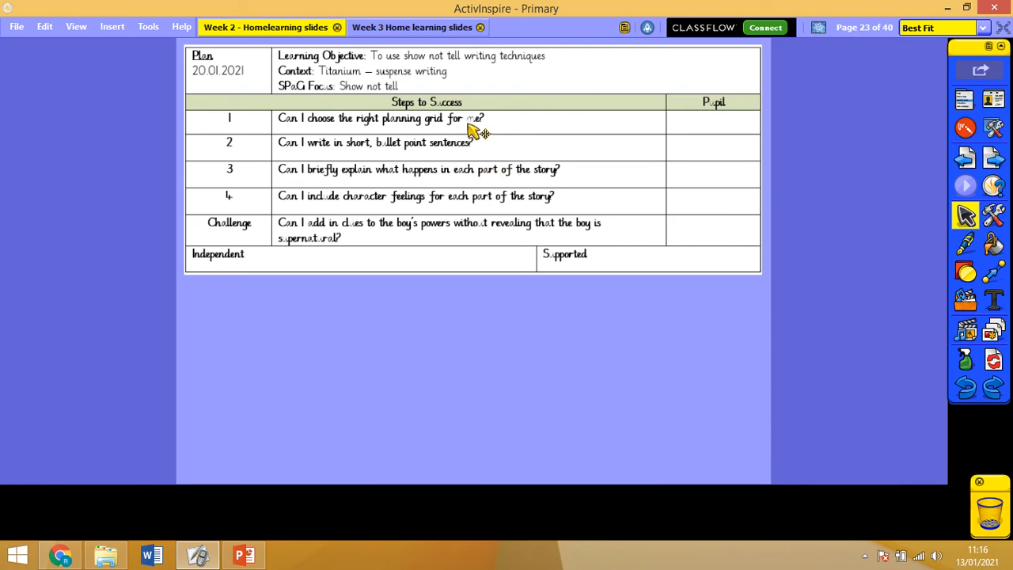
mouse_move(391, 127)
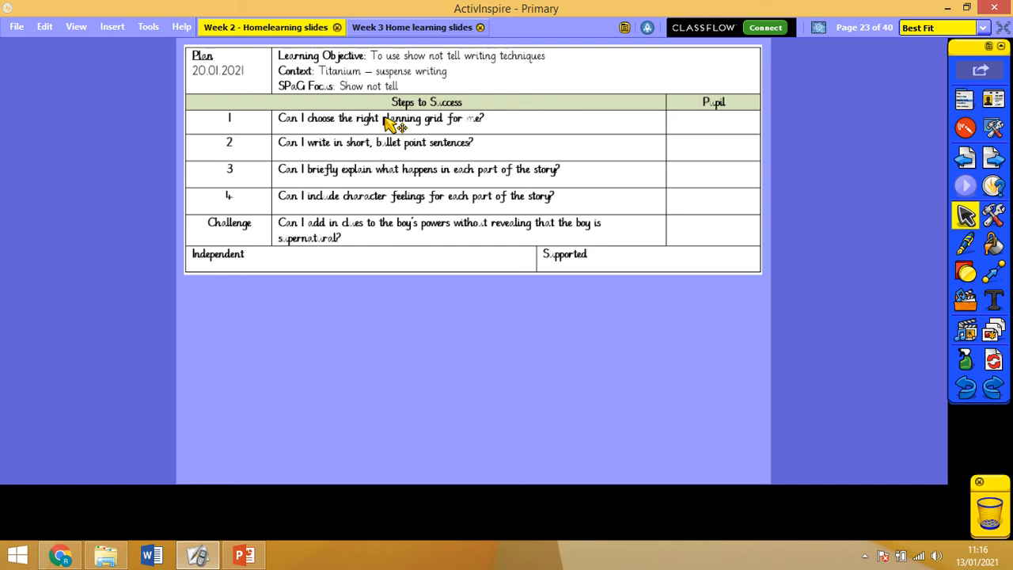
mouse_move(486, 128)
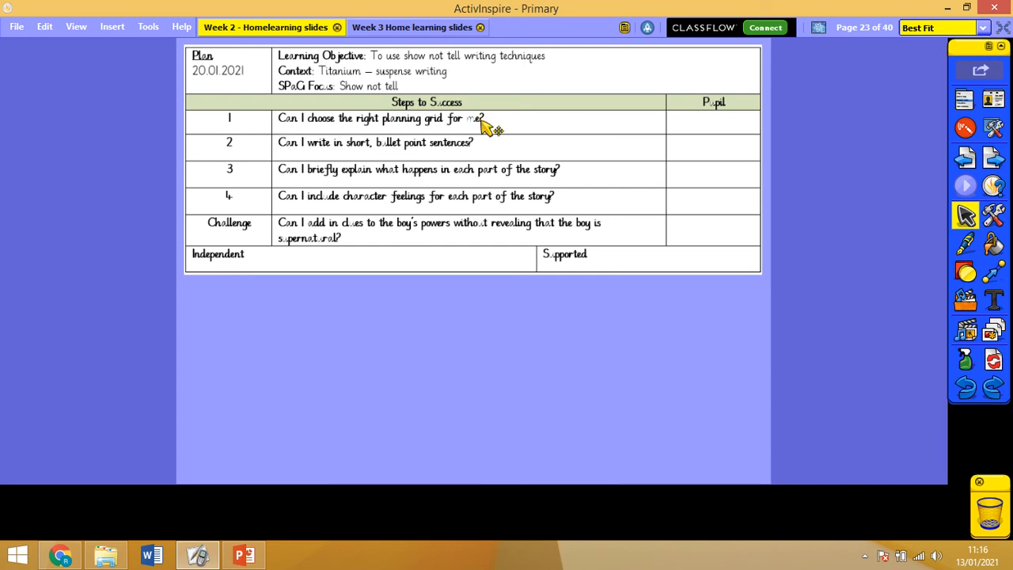
mouse_move(516, 156)
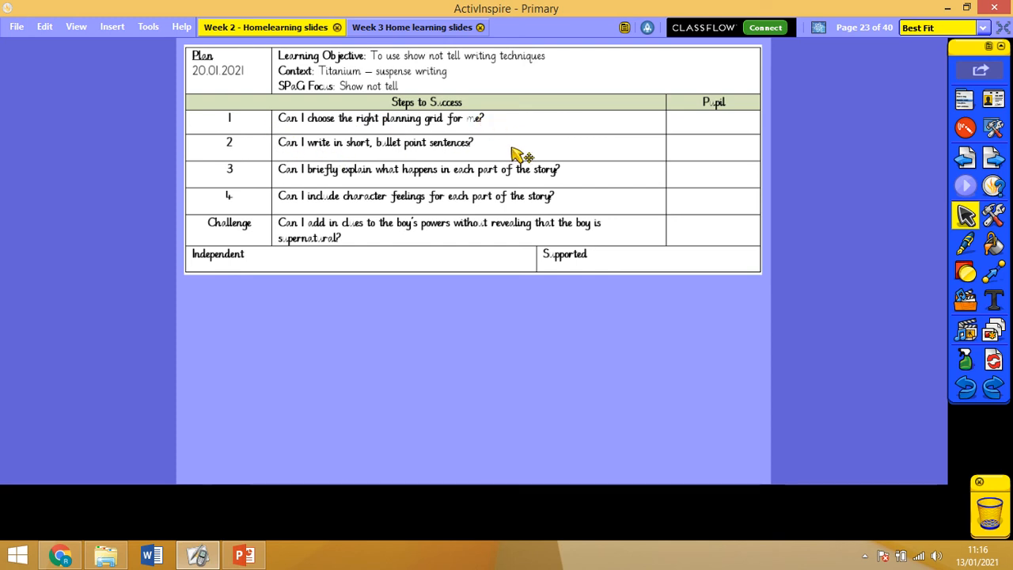
mouse_move(374, 190)
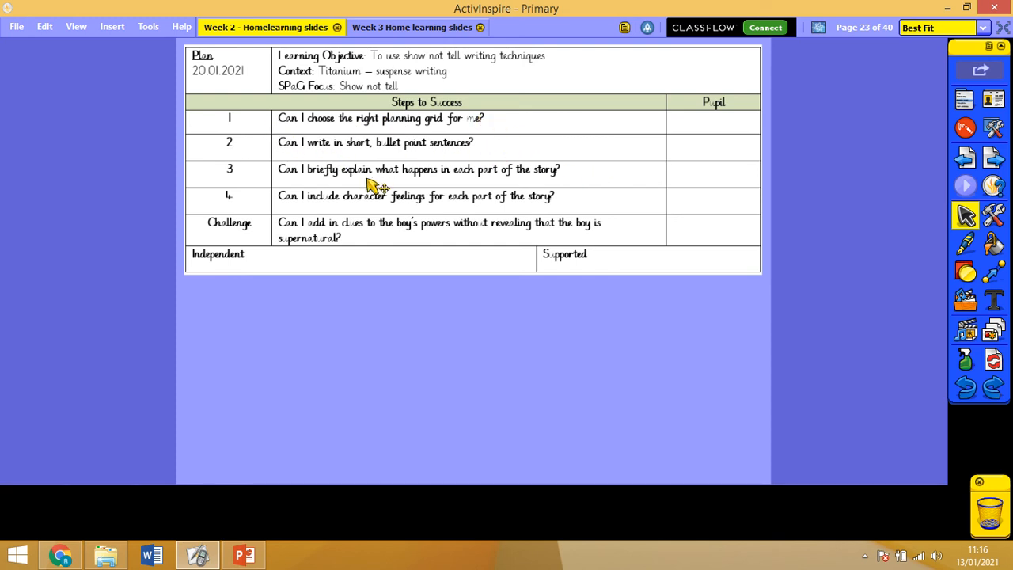
mouse_move(515, 176)
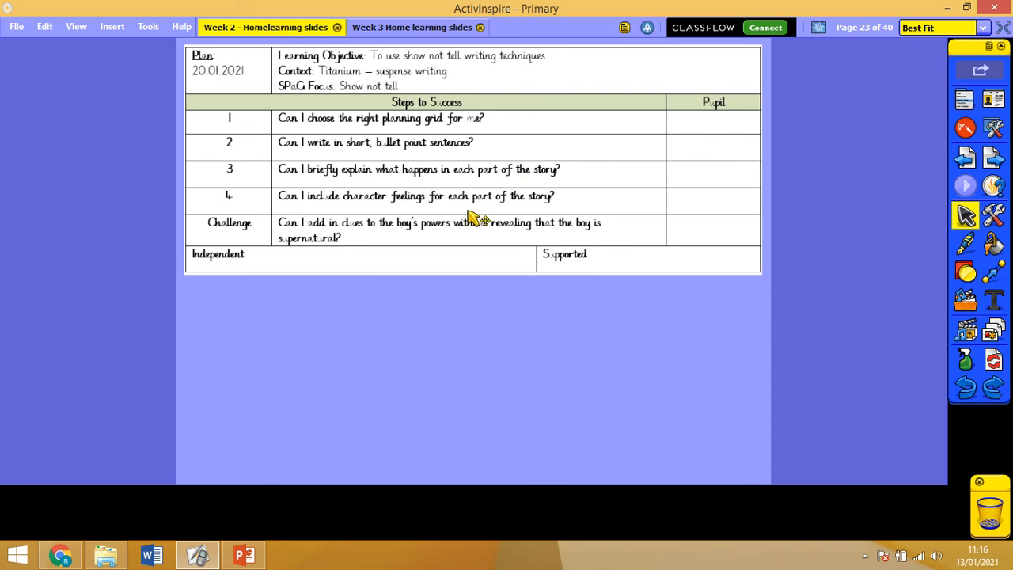
mouse_move(309, 227)
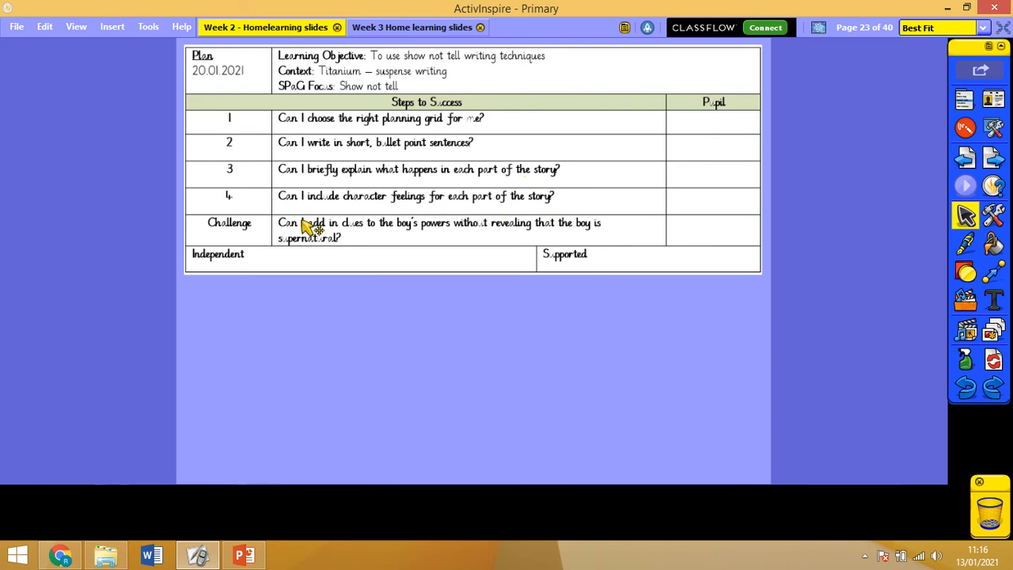
mouse_move(352, 238)
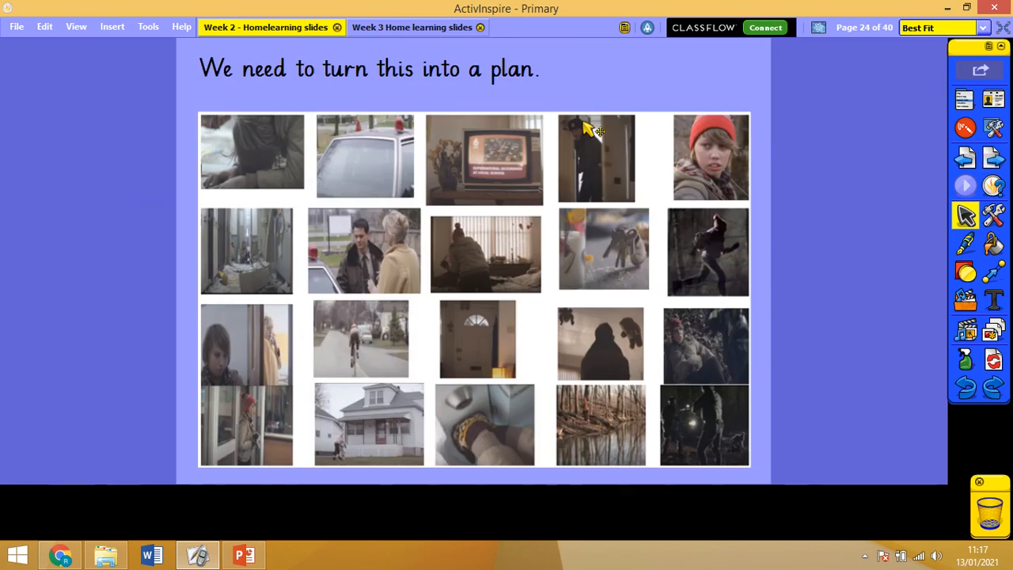
mouse_move(311, 111)
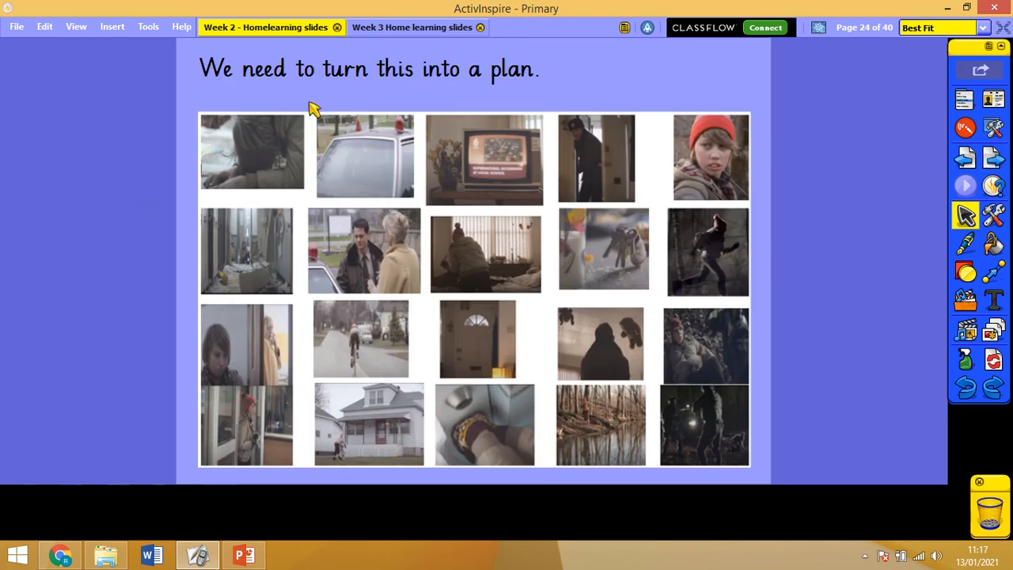
mouse_move(223, 445)
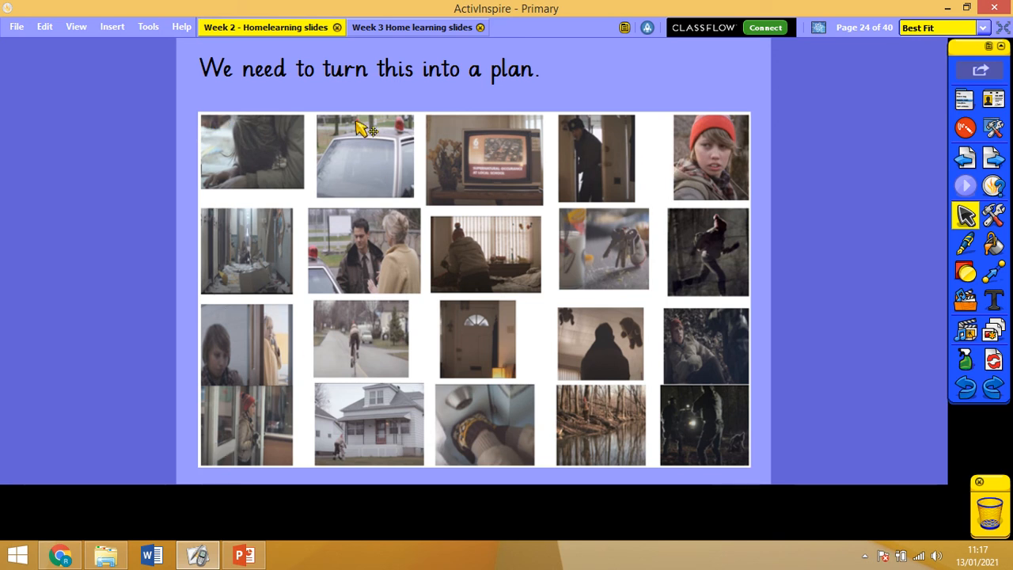
mouse_move(758, 285)
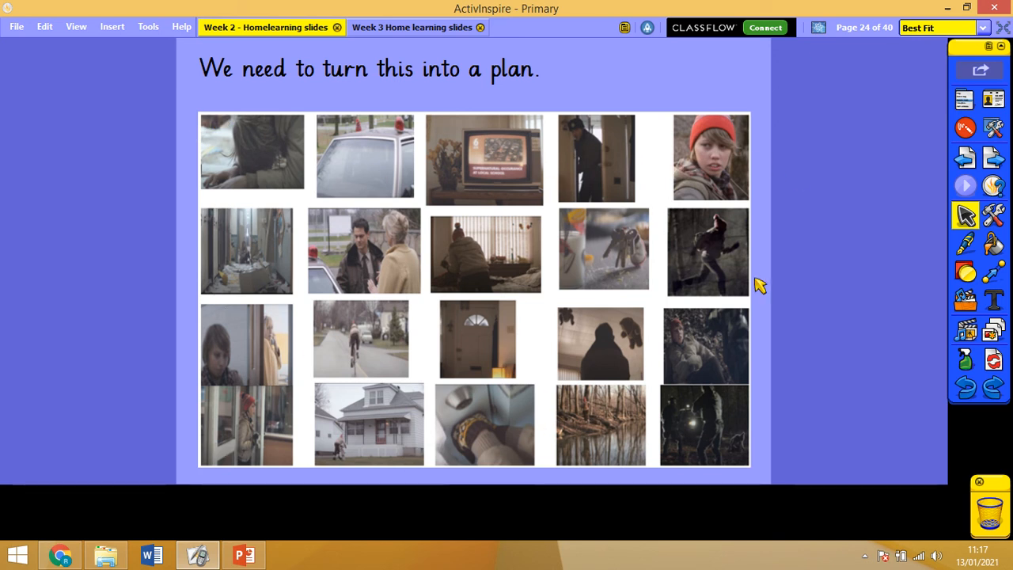
mouse_move(232, 154)
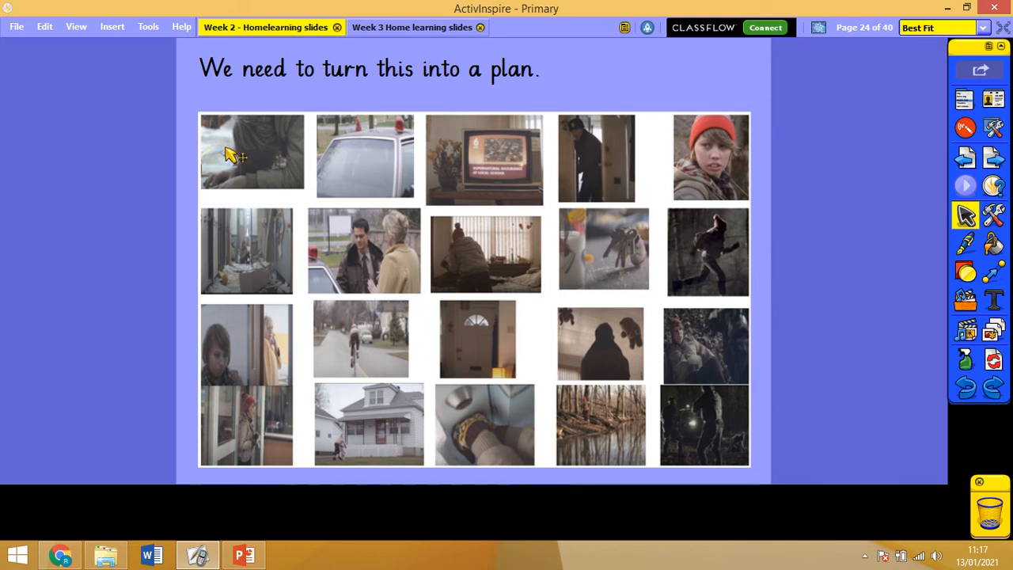
mouse_move(994, 158)
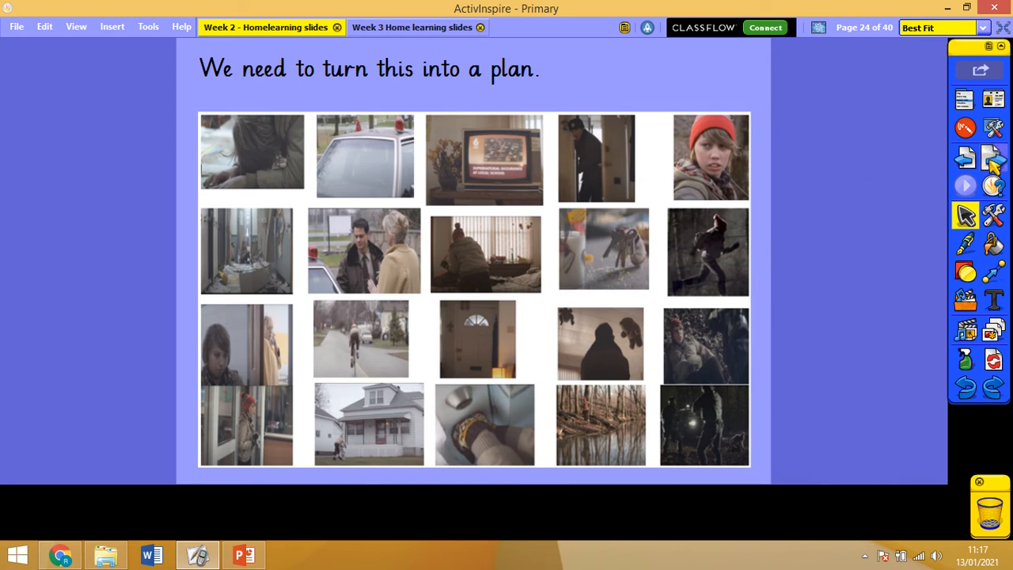
mouse_move(997, 160)
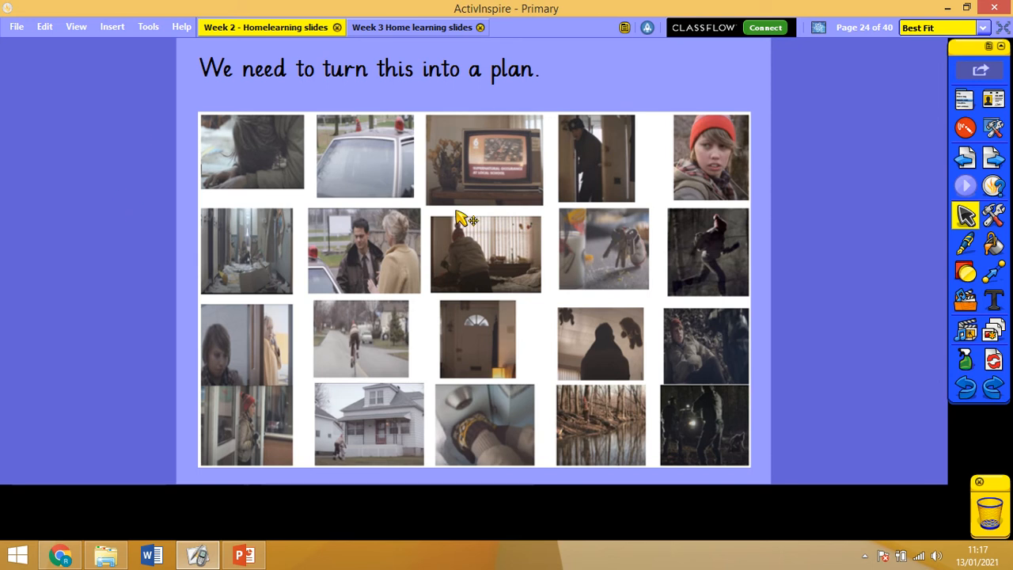
mouse_move(198, 131)
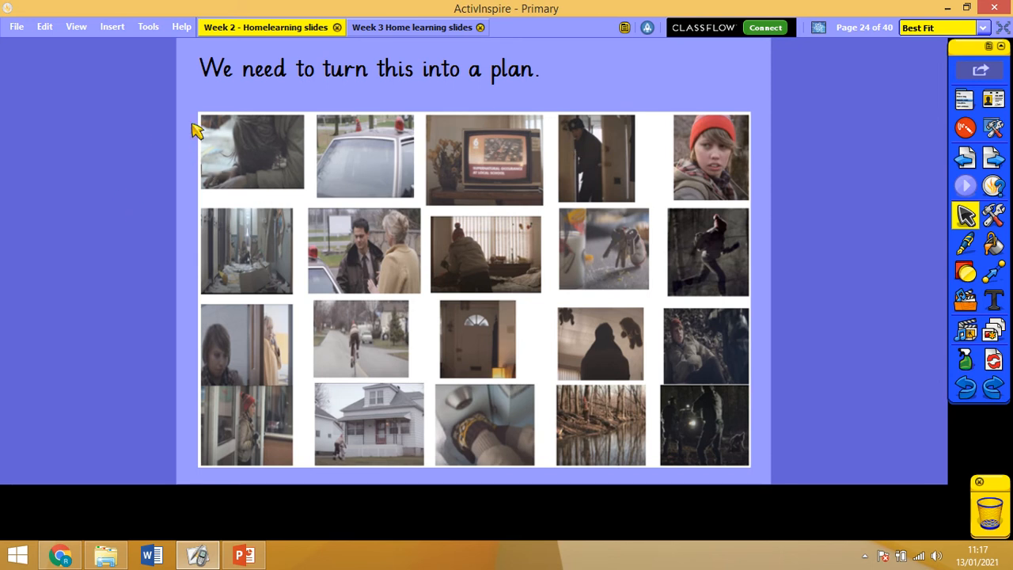
mouse_move(869, 154)
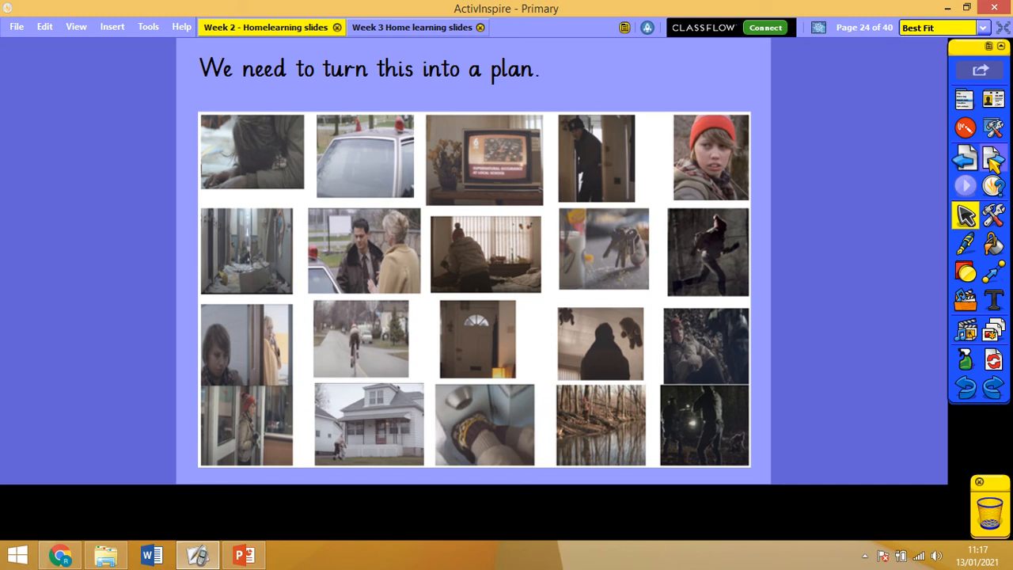
mouse_move(1000, 188)
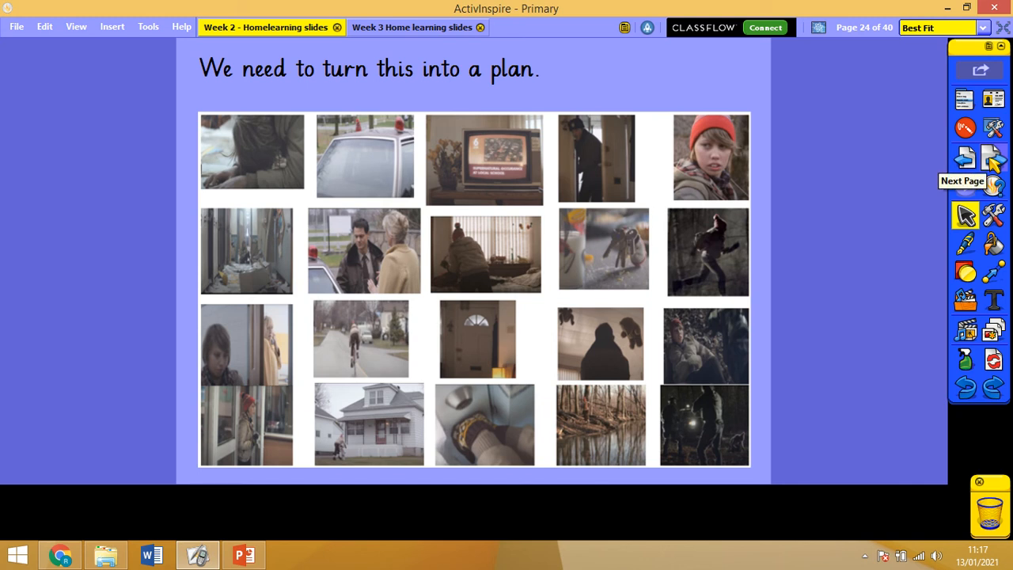
Advance to page 25 listing the plan's required parts
click(993, 163)
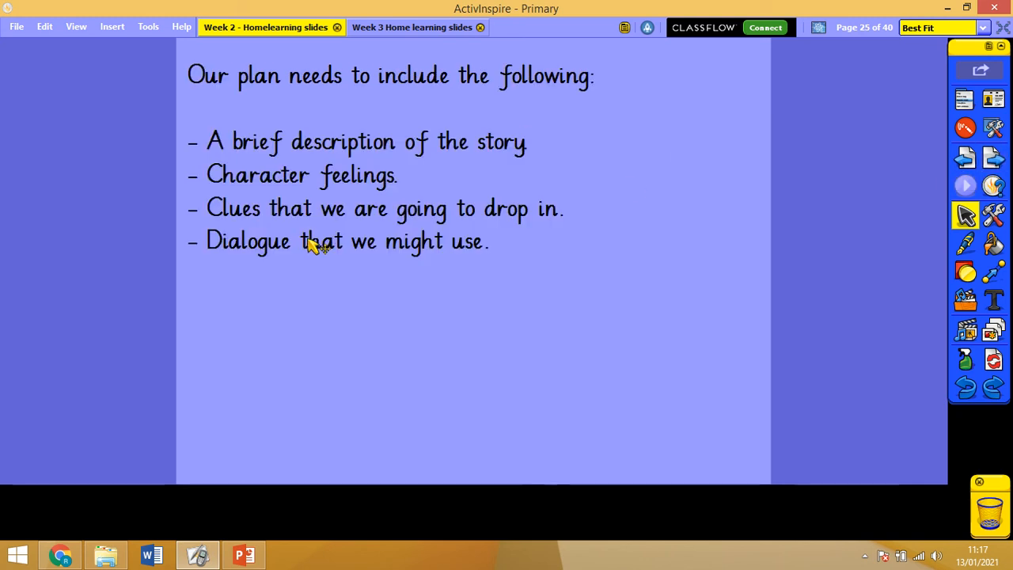
mouse_move(527, 192)
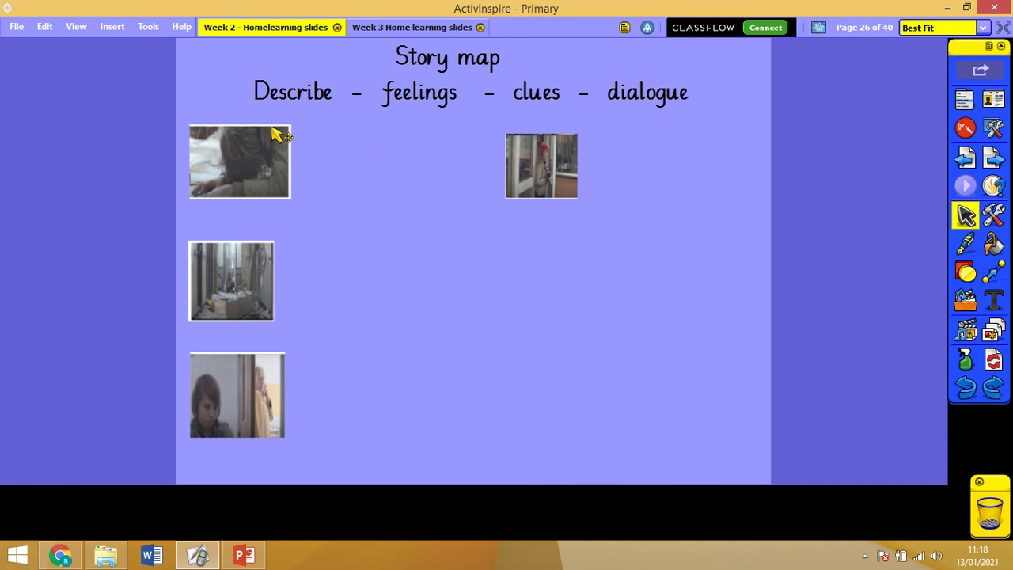
mouse_move(277, 165)
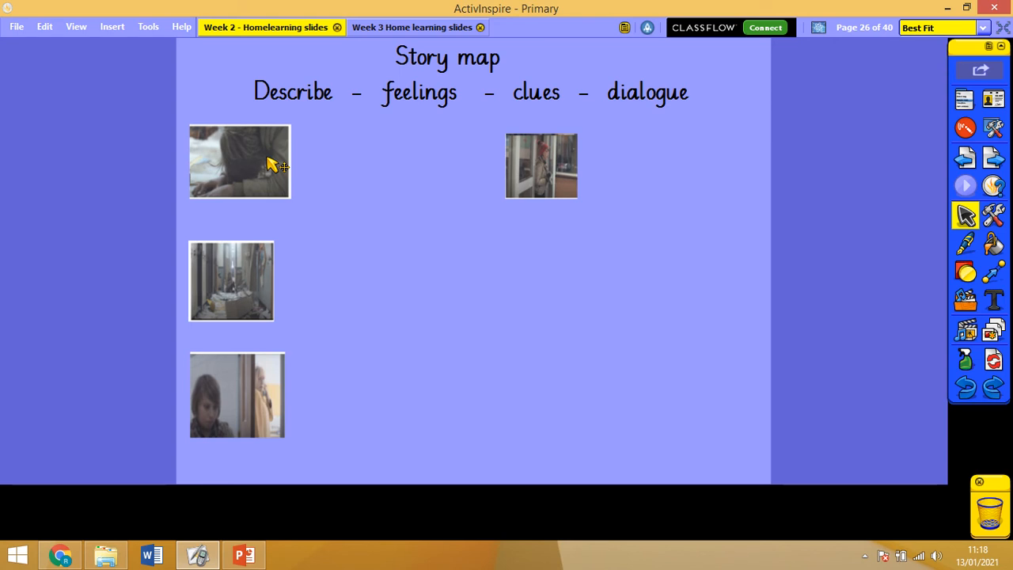
mouse_move(226, 150)
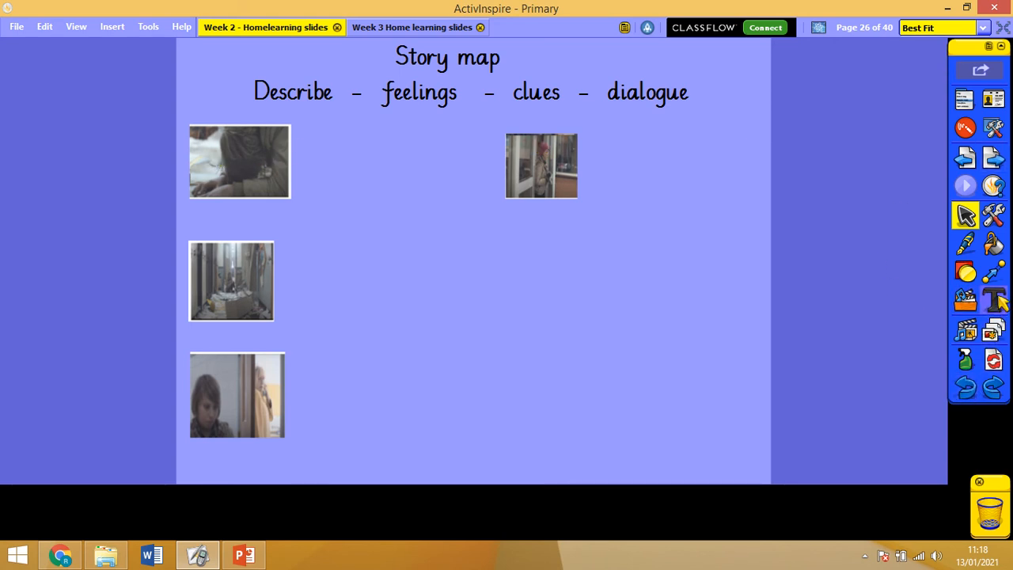
Add a size-26 note beside the first still: 'The boy wakes up in a destroyed school coridor.'
click(991, 301)
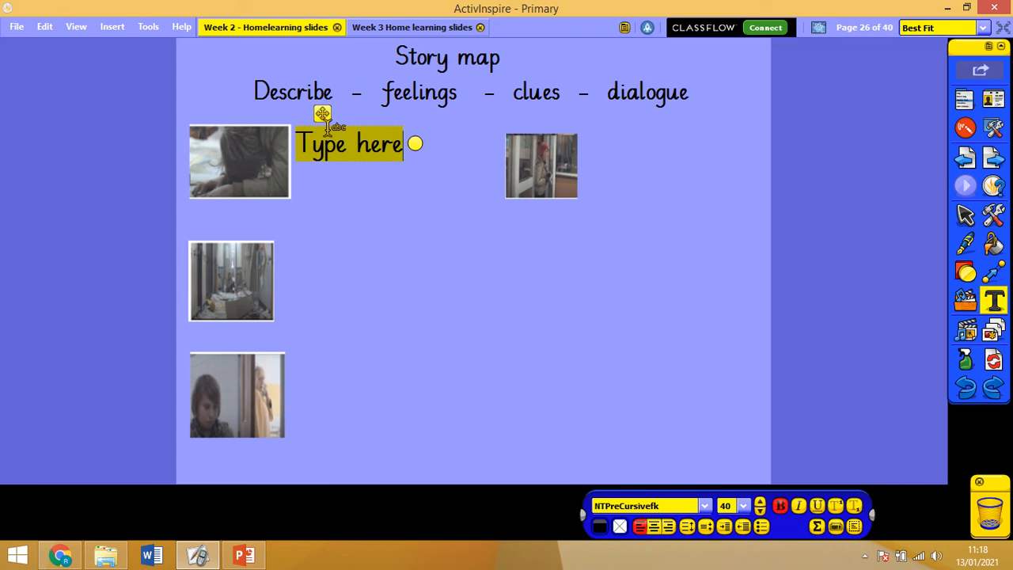
mouse_move(638, 105)
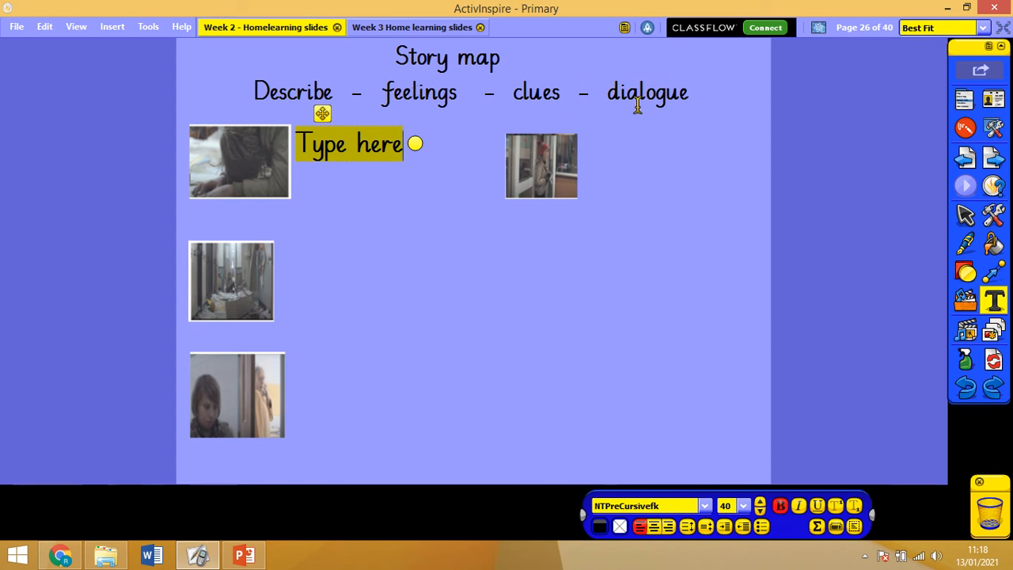
mouse_move(342, 91)
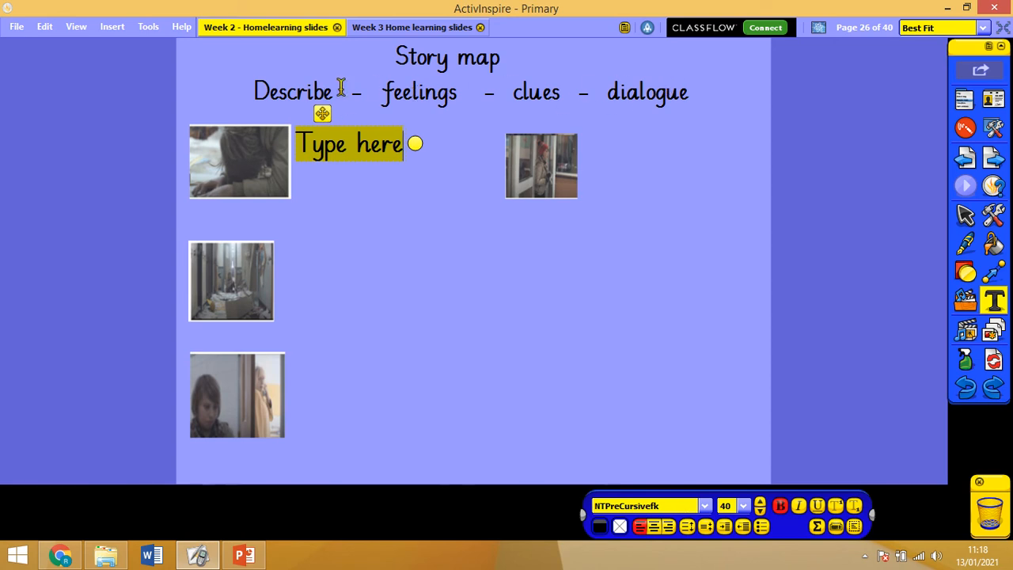
mouse_move(601, 103)
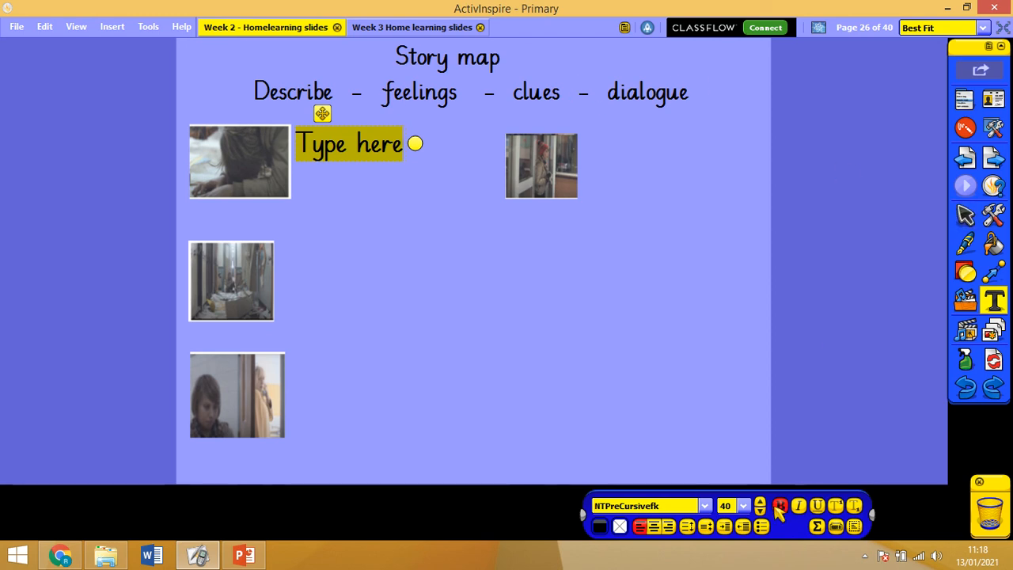
click(761, 511)
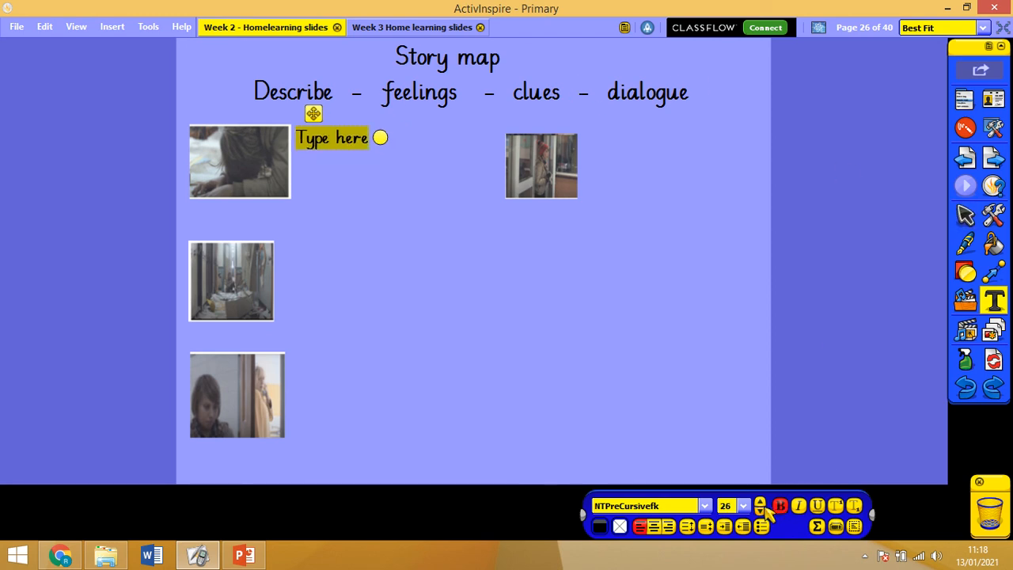
text(The)
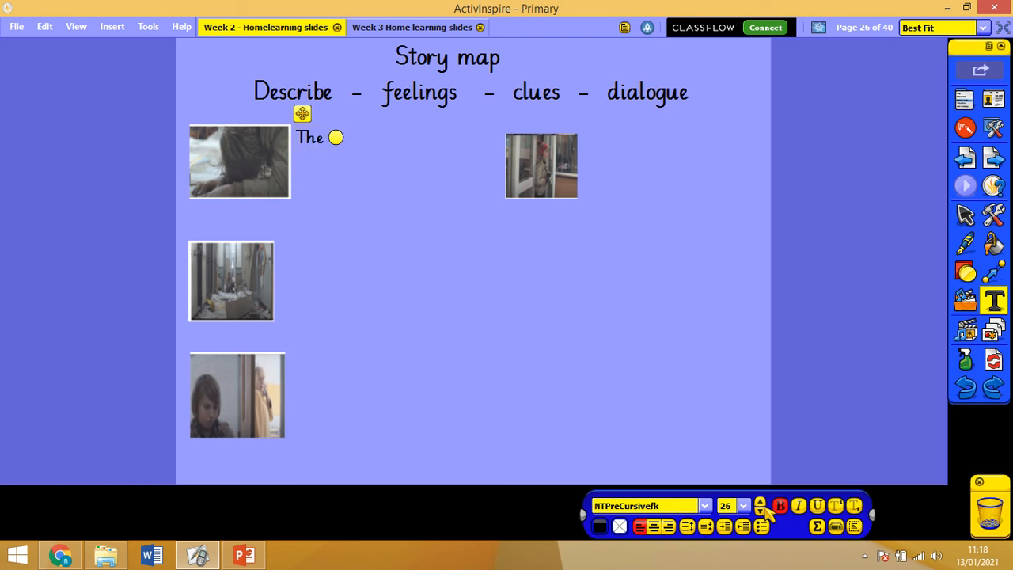
text(boy)
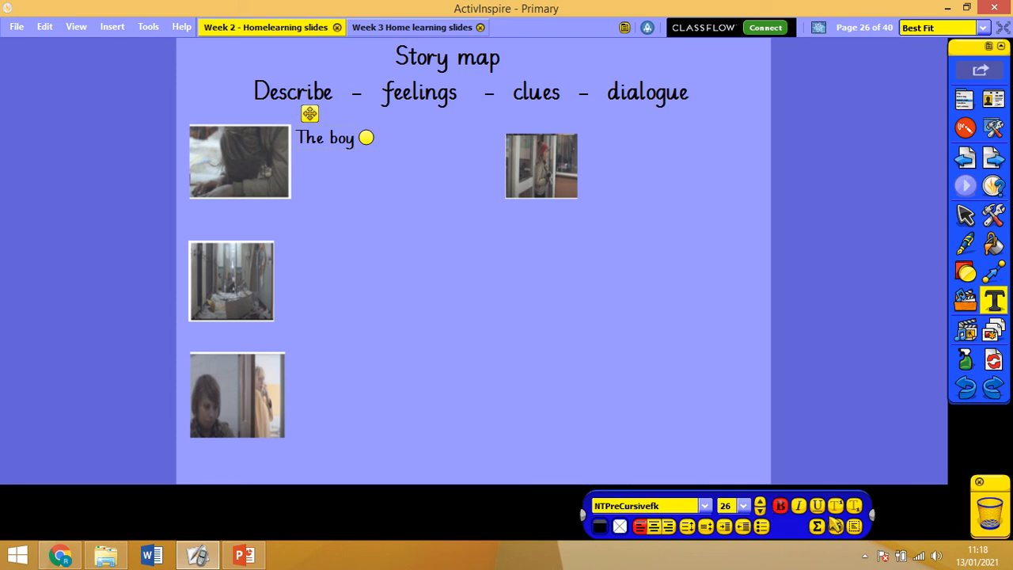
text(wakes up)
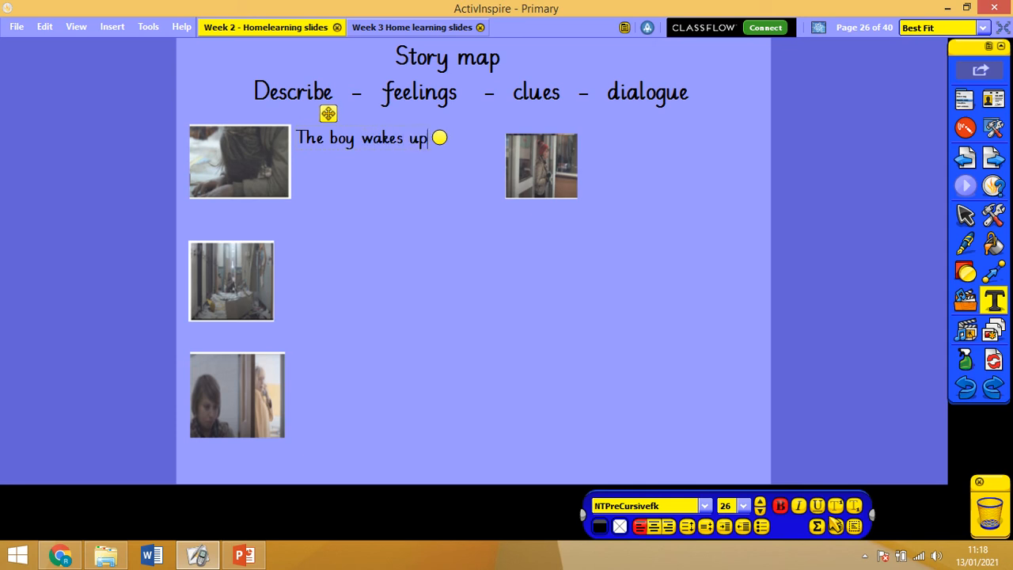
text(in)
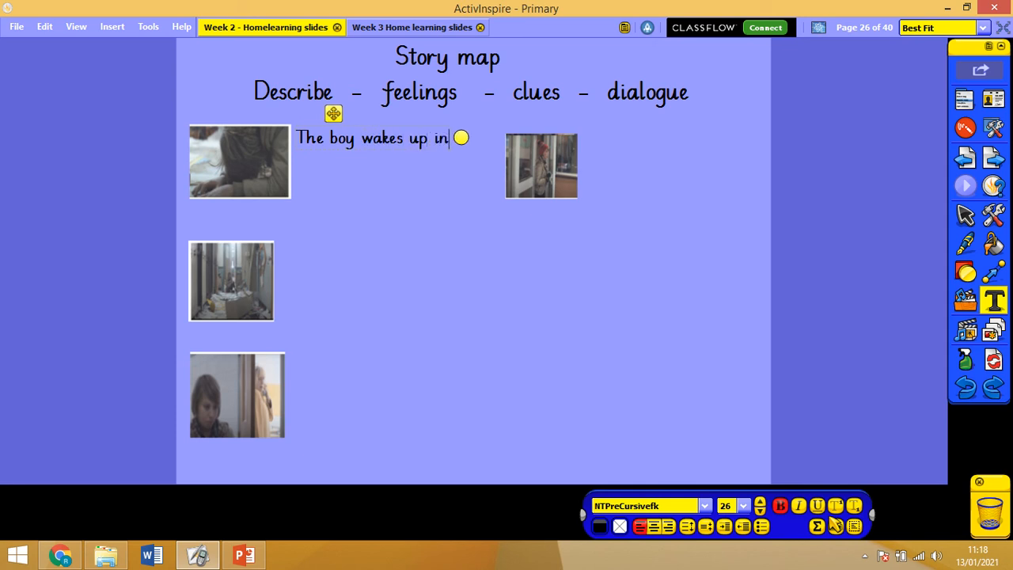
text(a des)
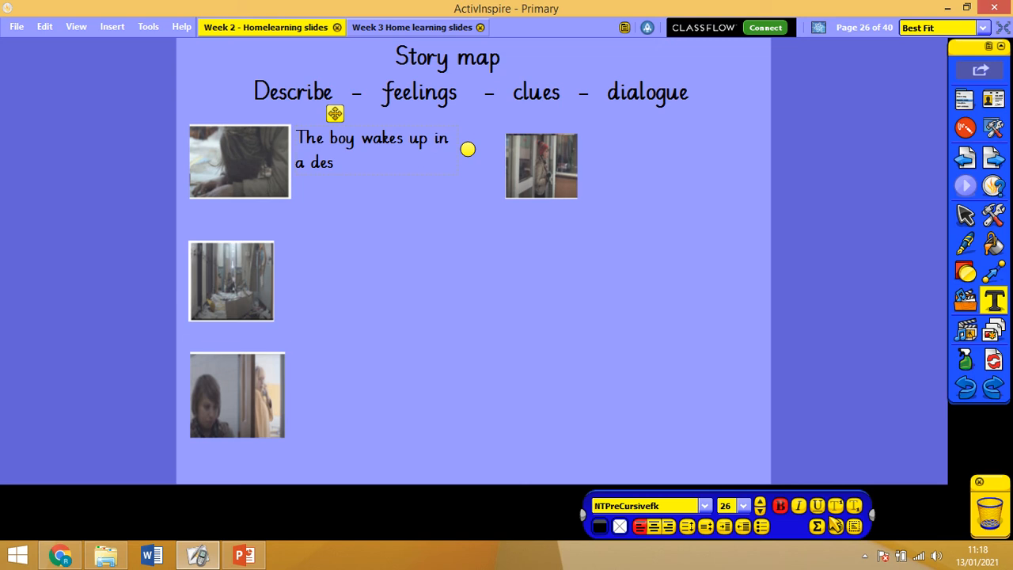
text(troyed school cori)
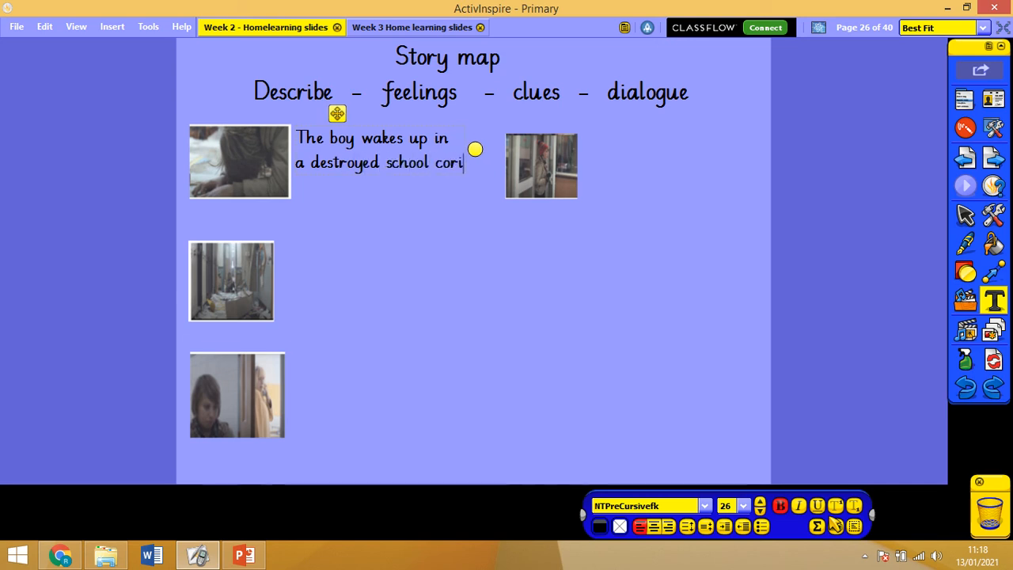
text(dor.)
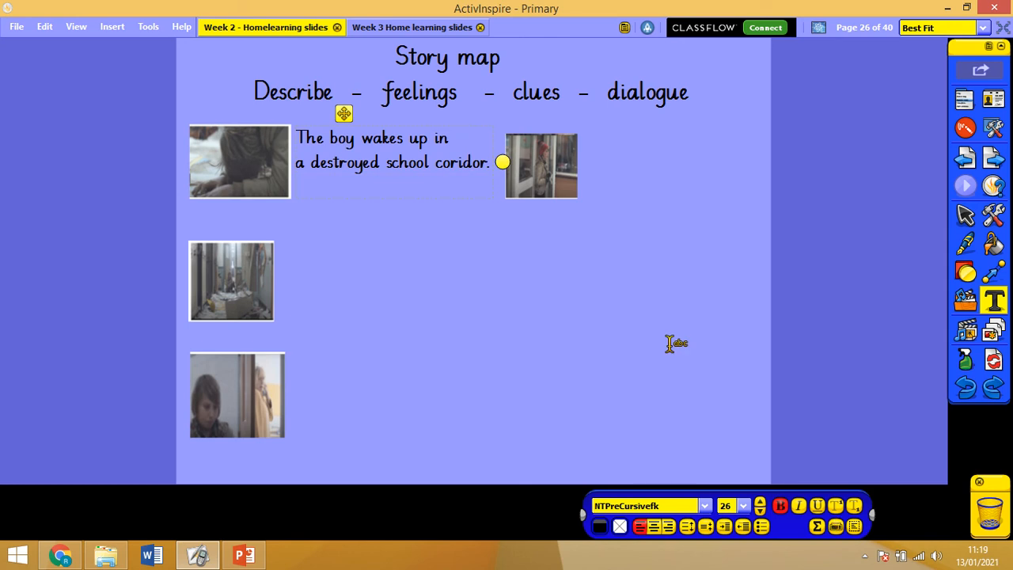
mouse_move(540, 92)
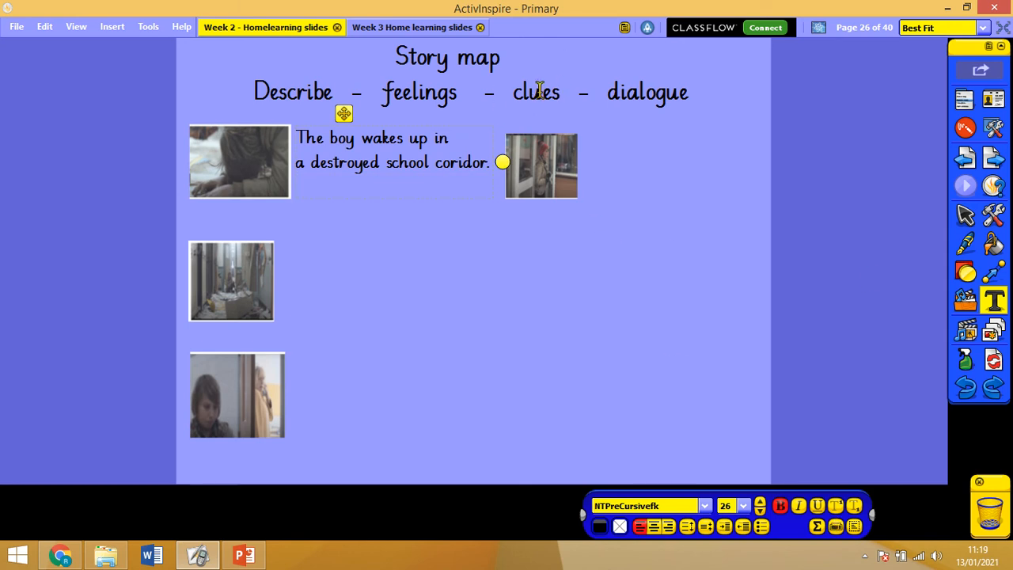
Continue the note with 'His fingers were still tingling'
text(His)
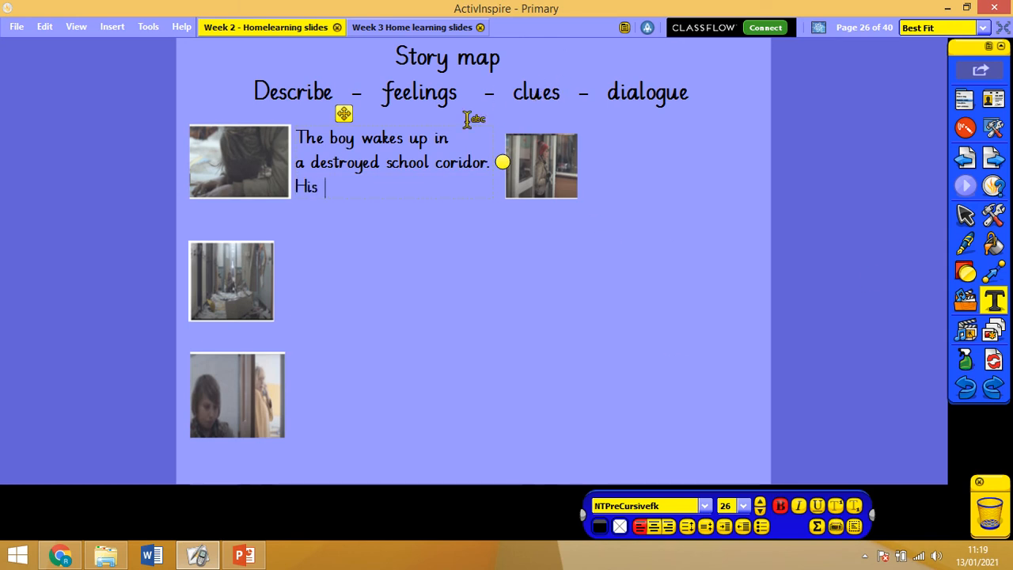
text(fingers were)
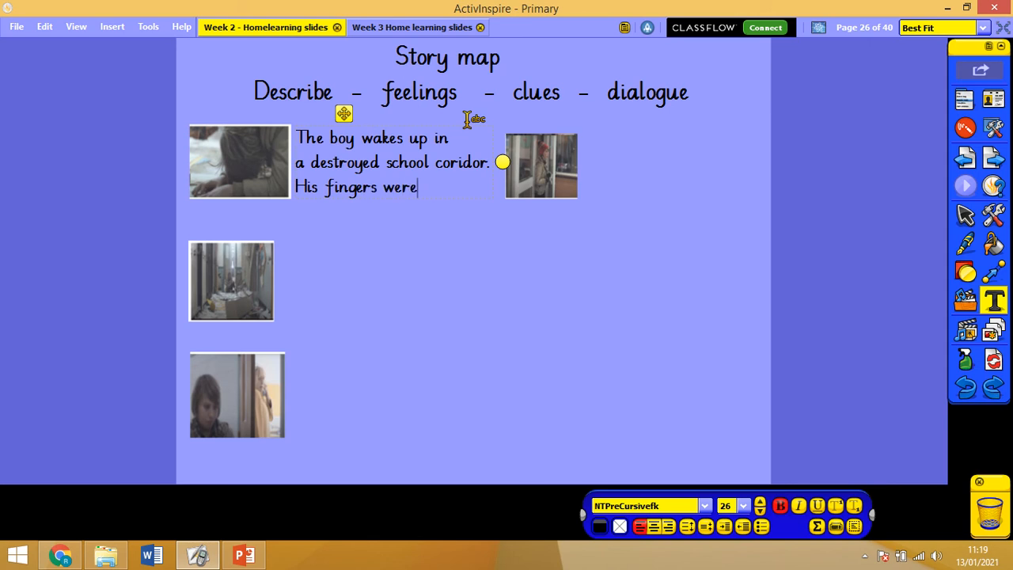
text(still tingling)
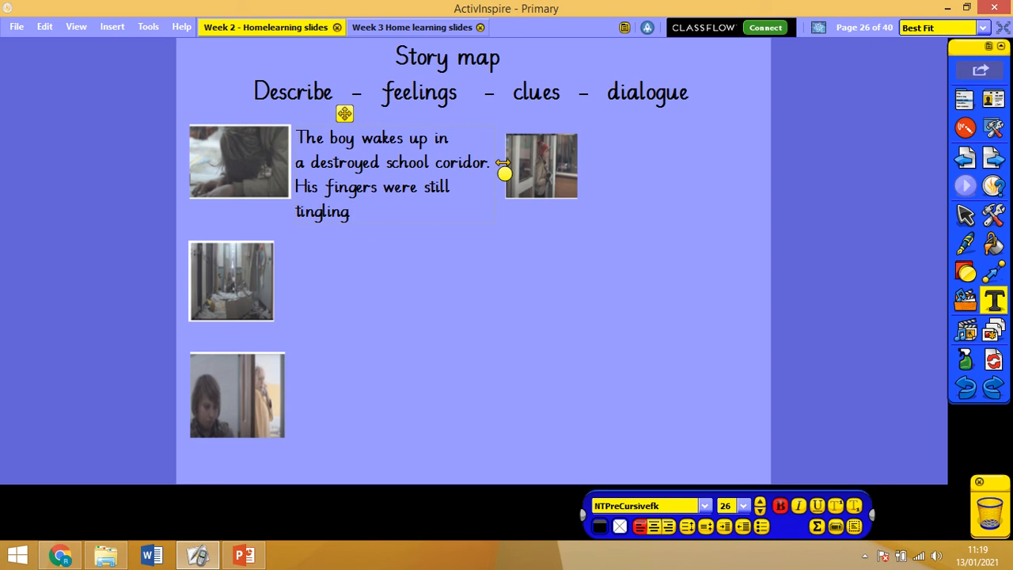
Finish the first still's bulleted notes ending with 'Memory loss'
click(354, 211)
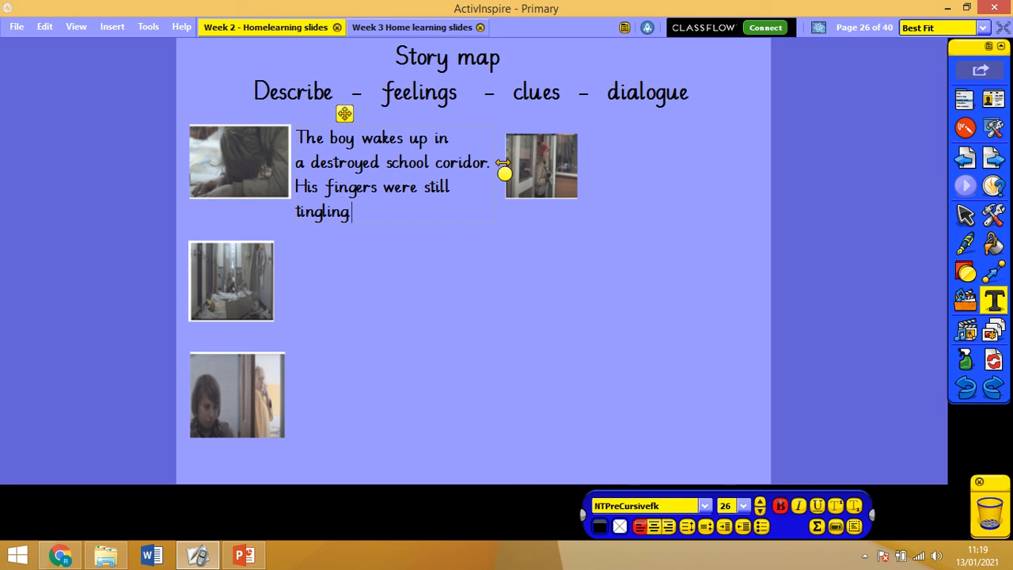
mouse_move(370, 236)
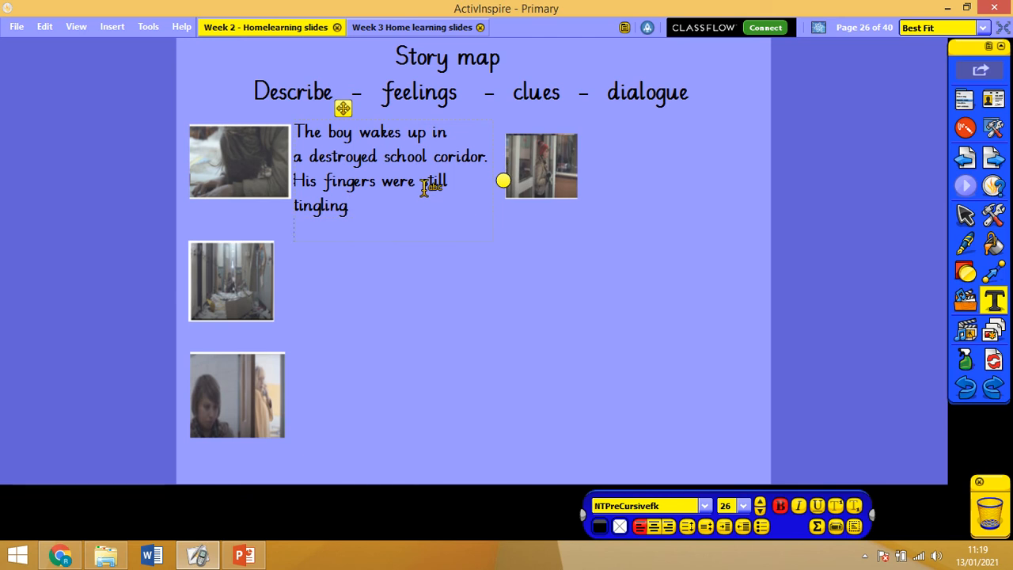
text(Memory loss)
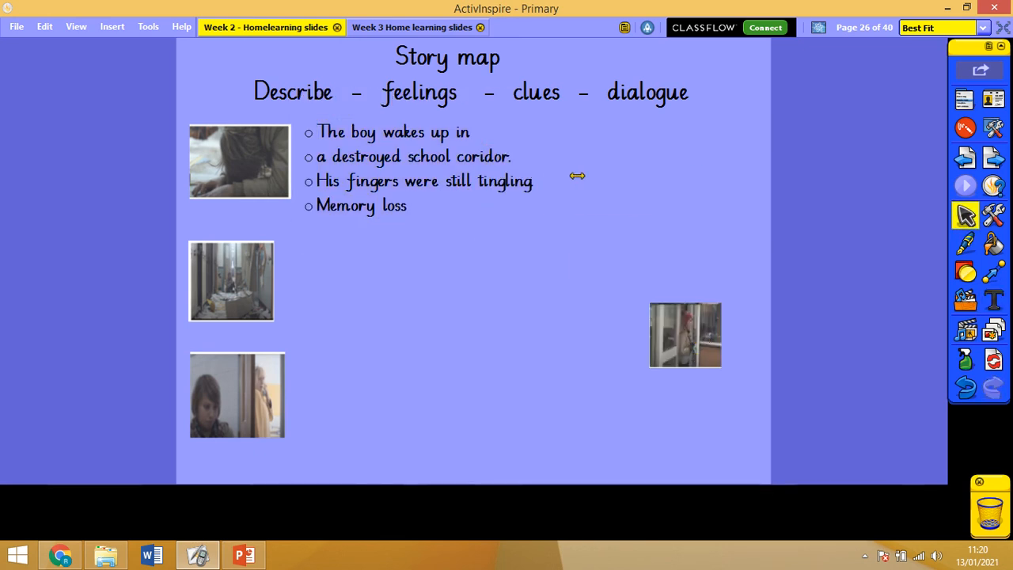
click(396, 166)
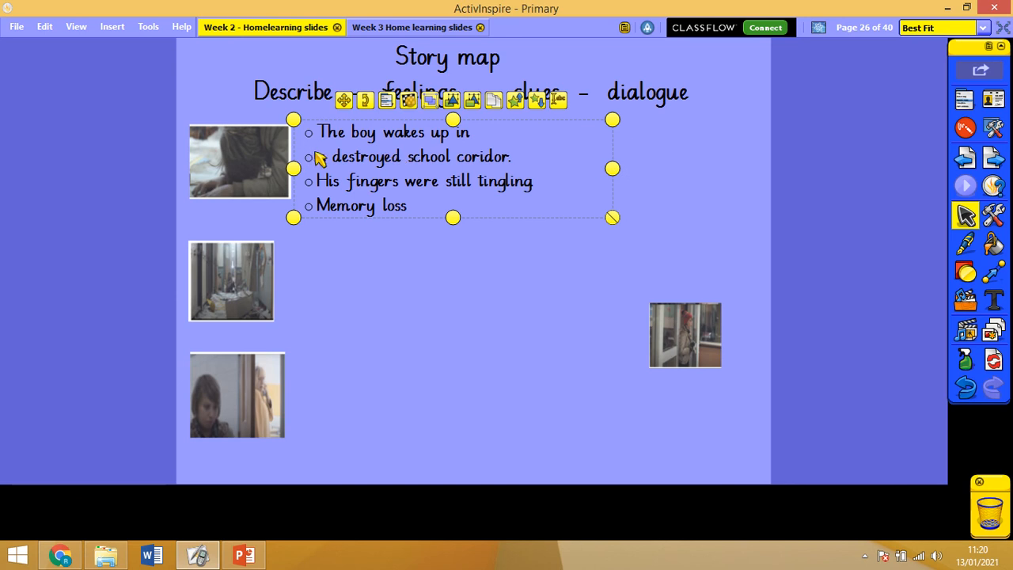
double_click(412, 156)
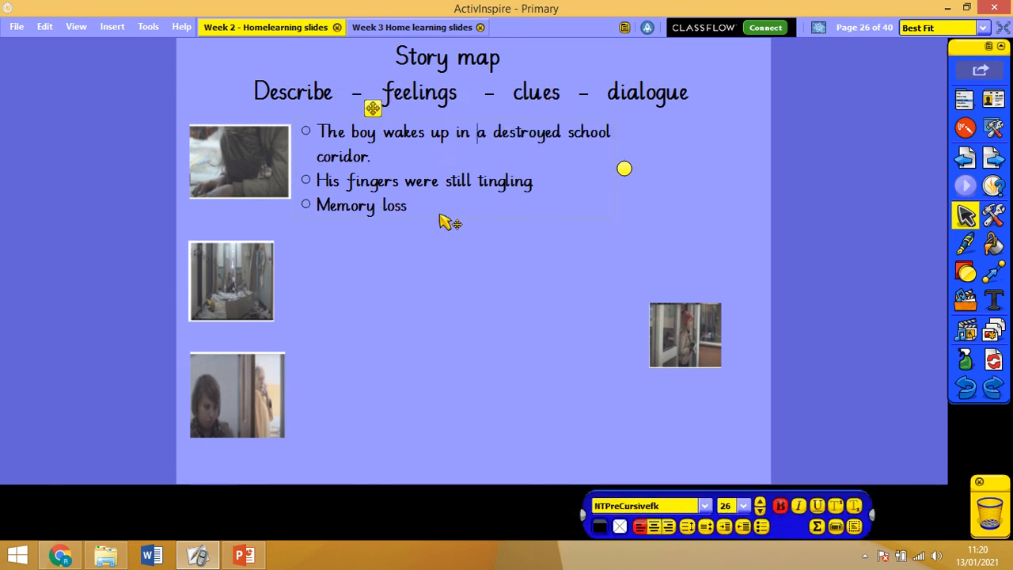
double_click(392, 205)
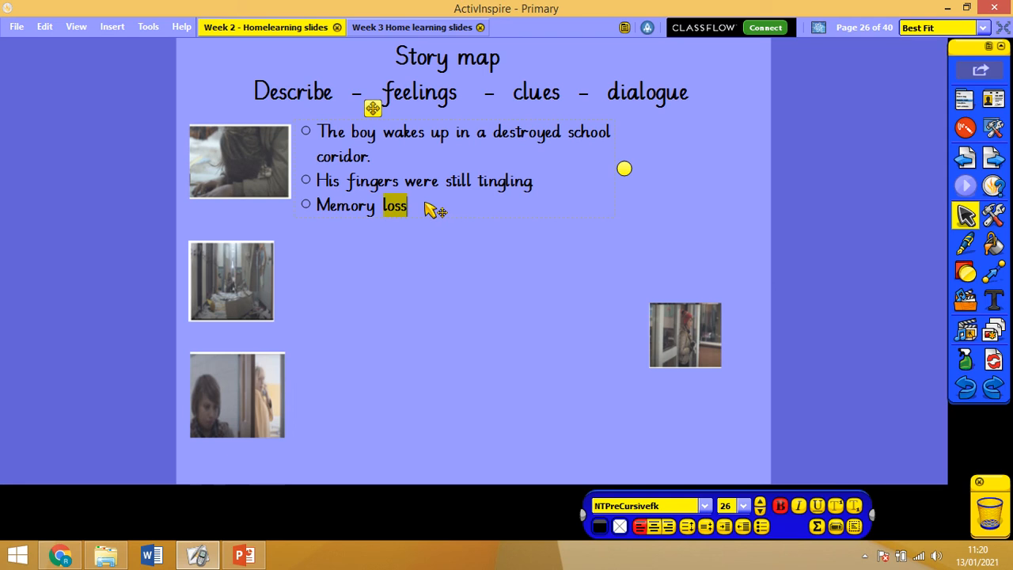
Start a new text box beside the second film still
click(989, 316)
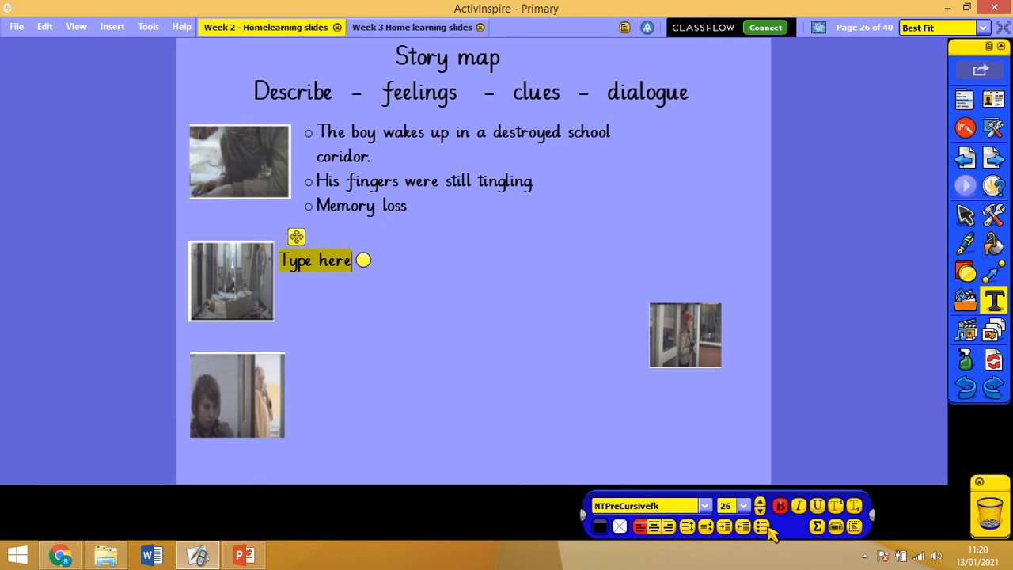
With circle bullets, note that he looks up, sees the mess and starts to panic
click(764, 527)
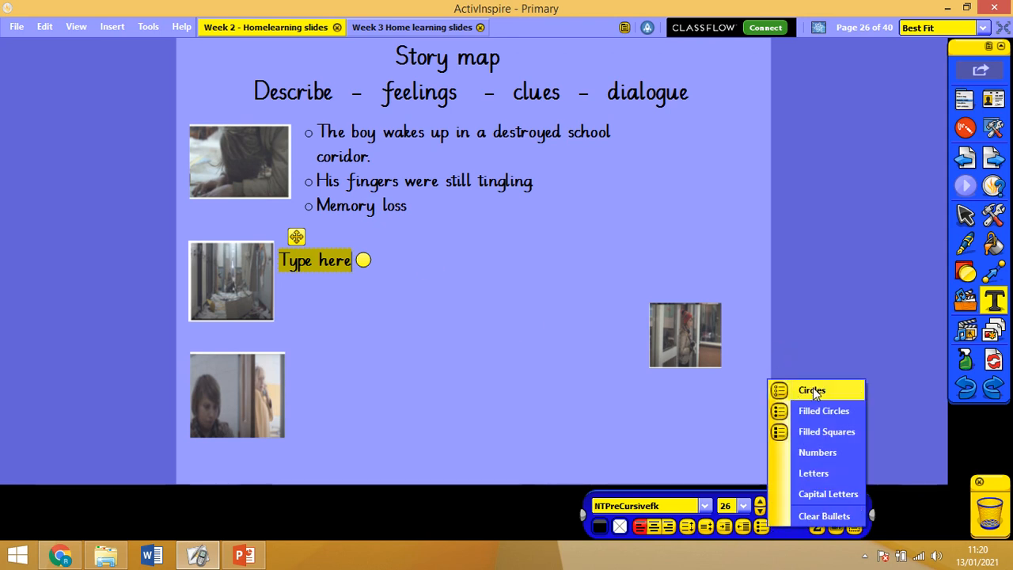
text(He look)
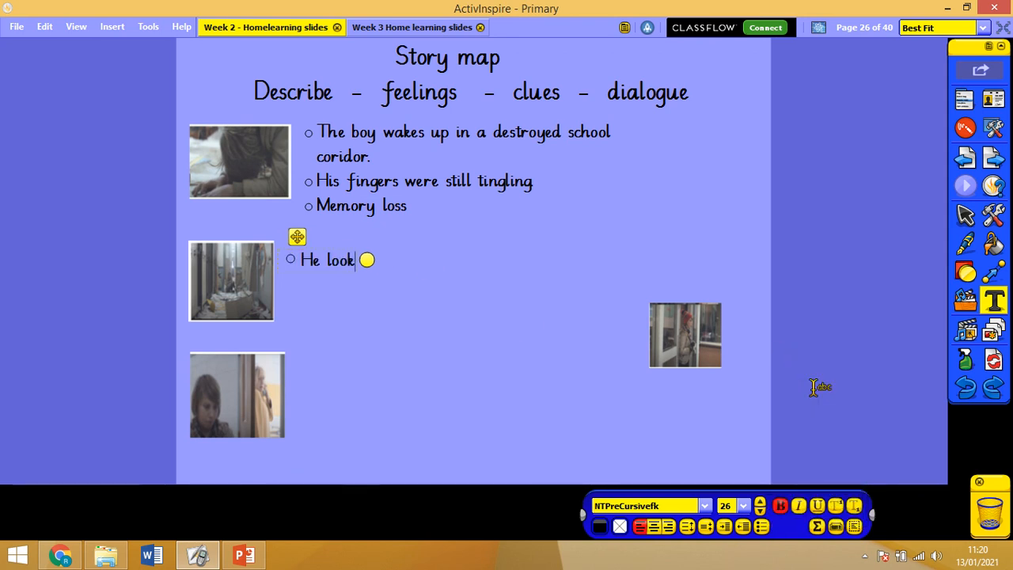
text(s up and sees the mess.)
text(He start)
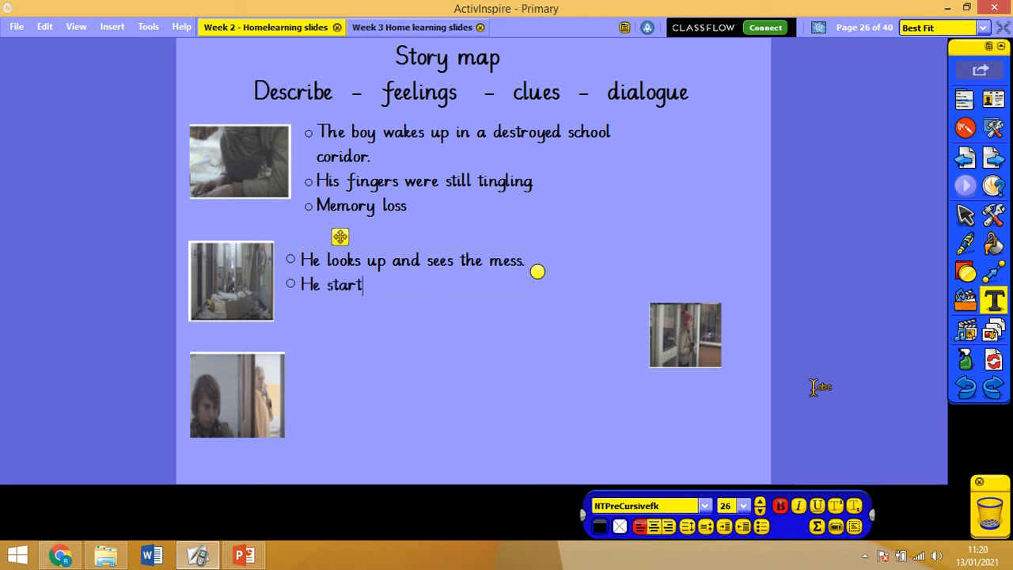
text(s to panic)
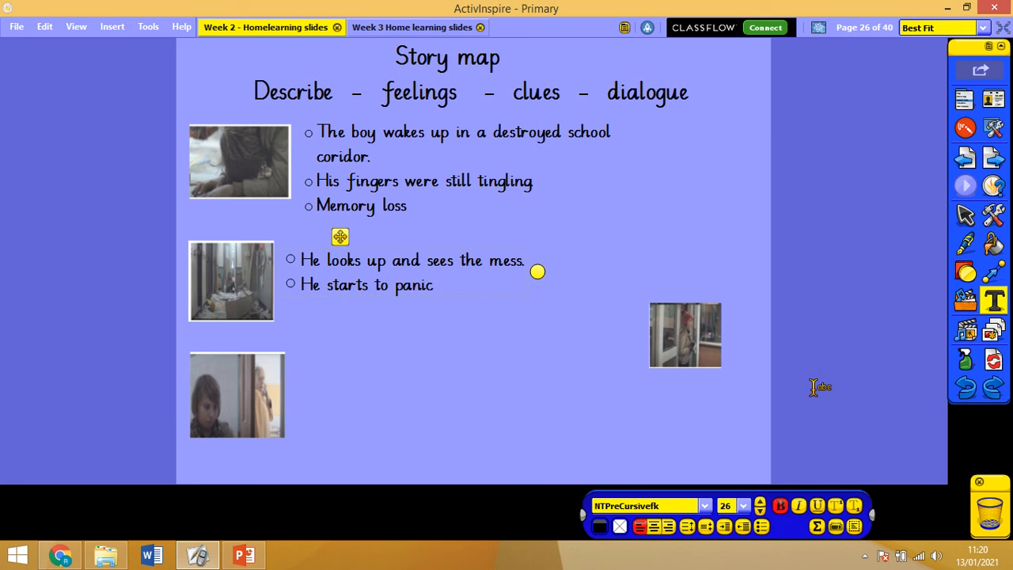
Add the bullet 'It's happened again – dialogue/clue'
text(It)
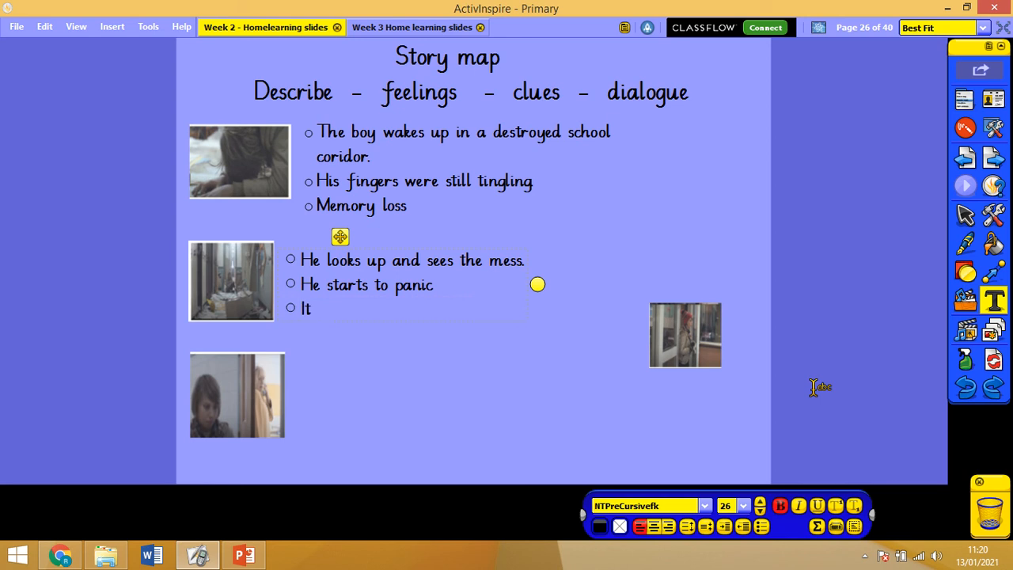
text('s happened again - dial)
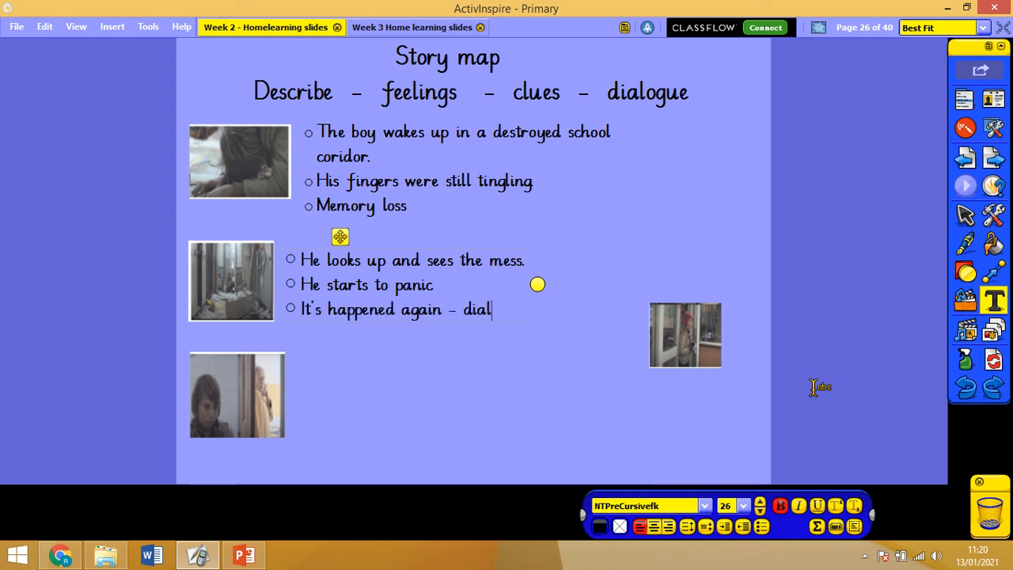
text(ogue)
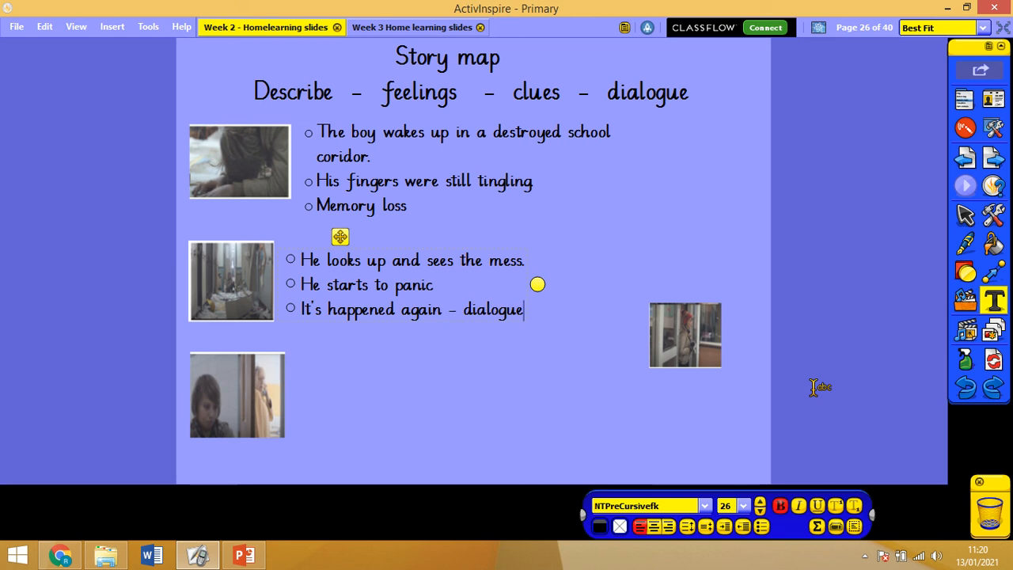
text(/cl)
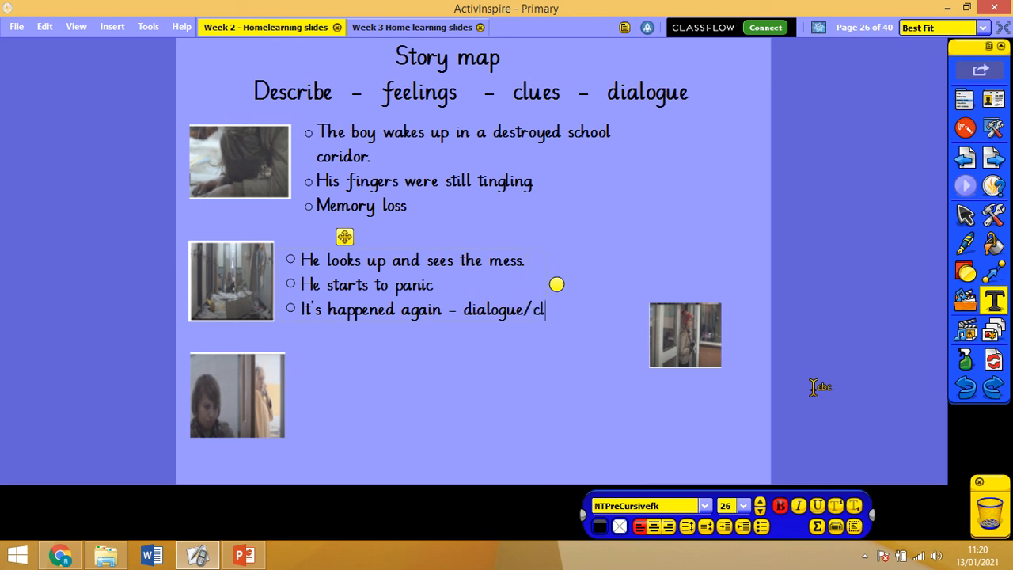
text(ue)
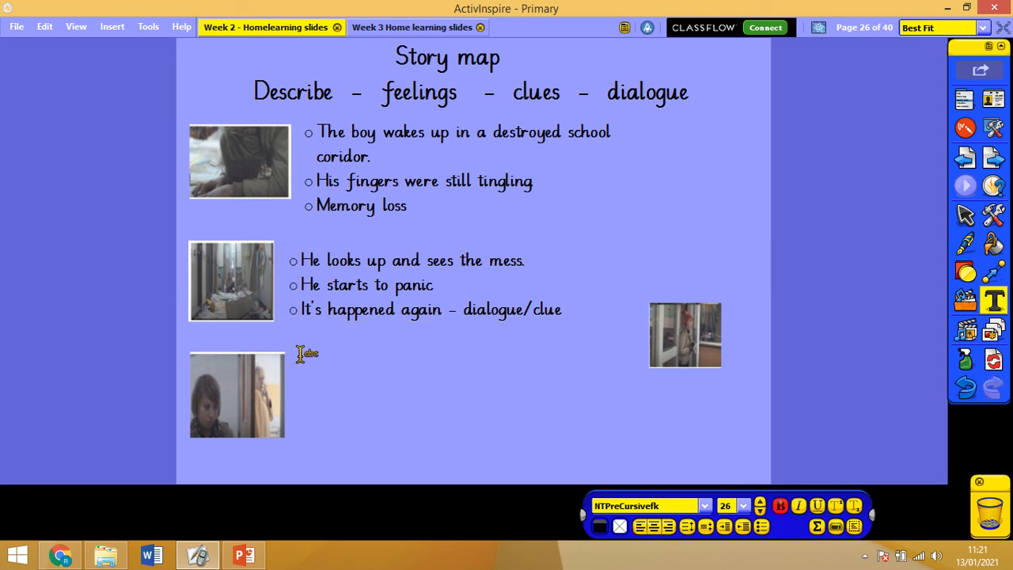
Start hollow-circle bullets beside the third still: the boy walks out and hears a voice
click(304, 353)
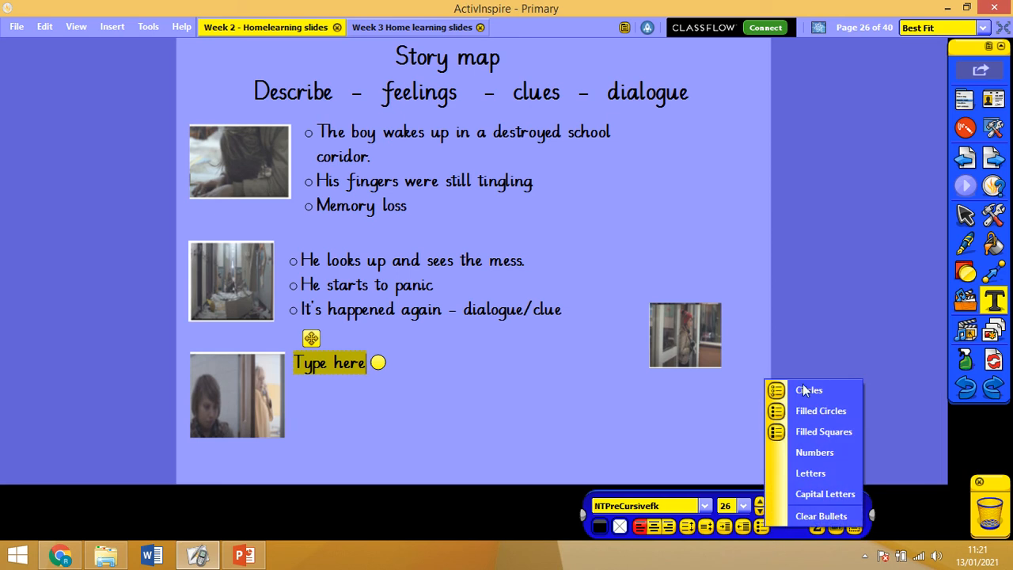
click(809, 390)
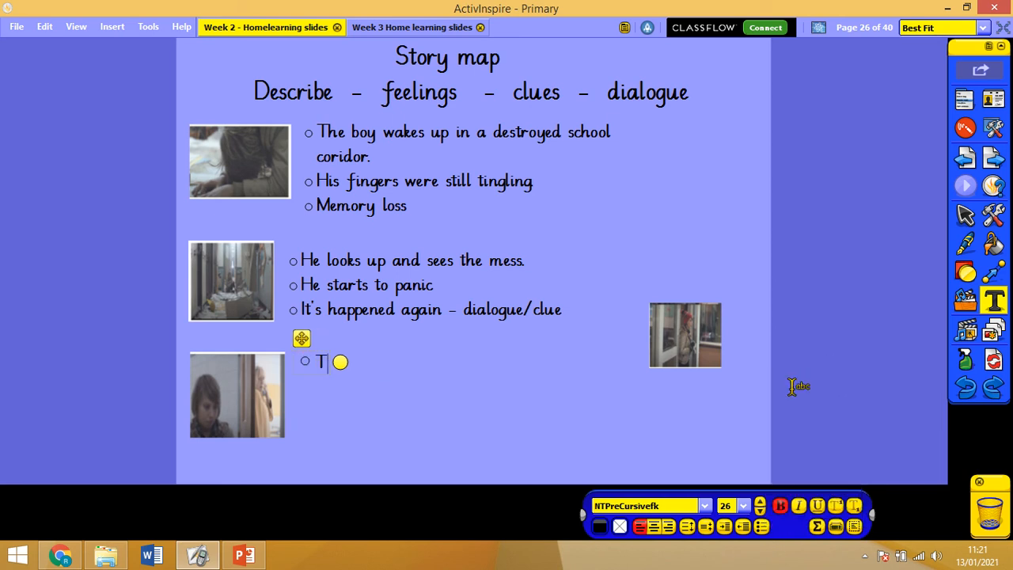
text(he boy walks)
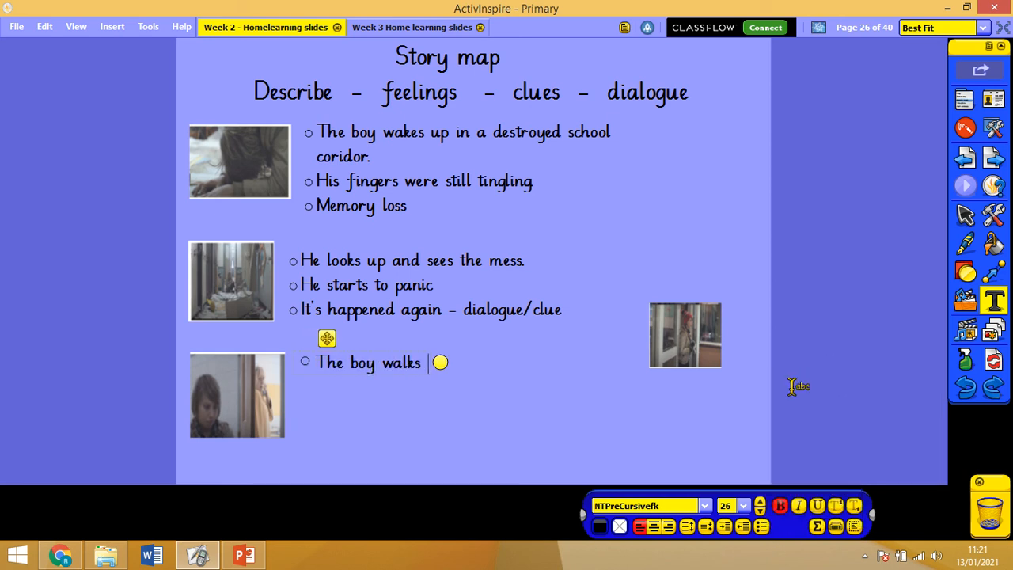
text(out of the corridor)
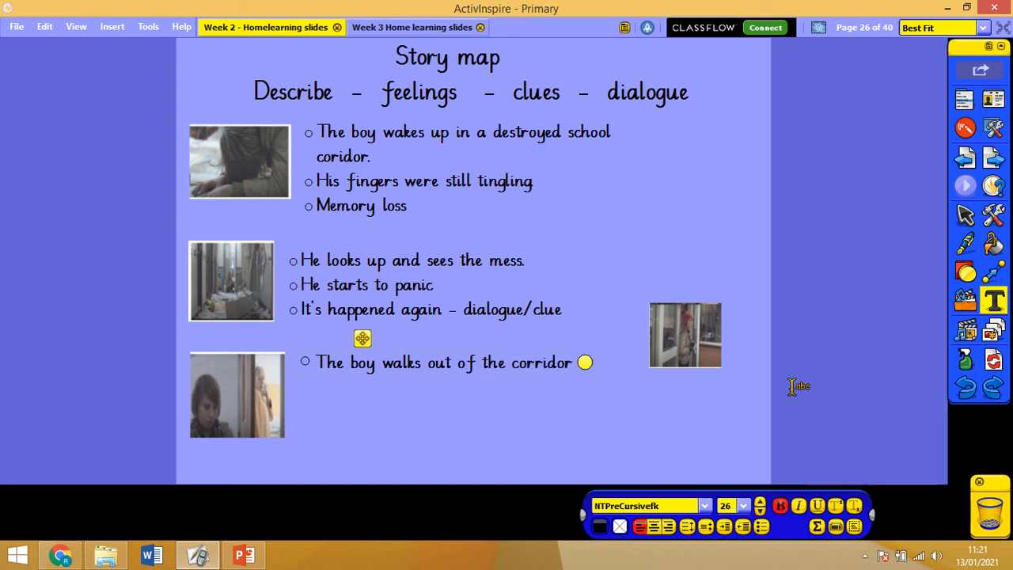
text(and hears)
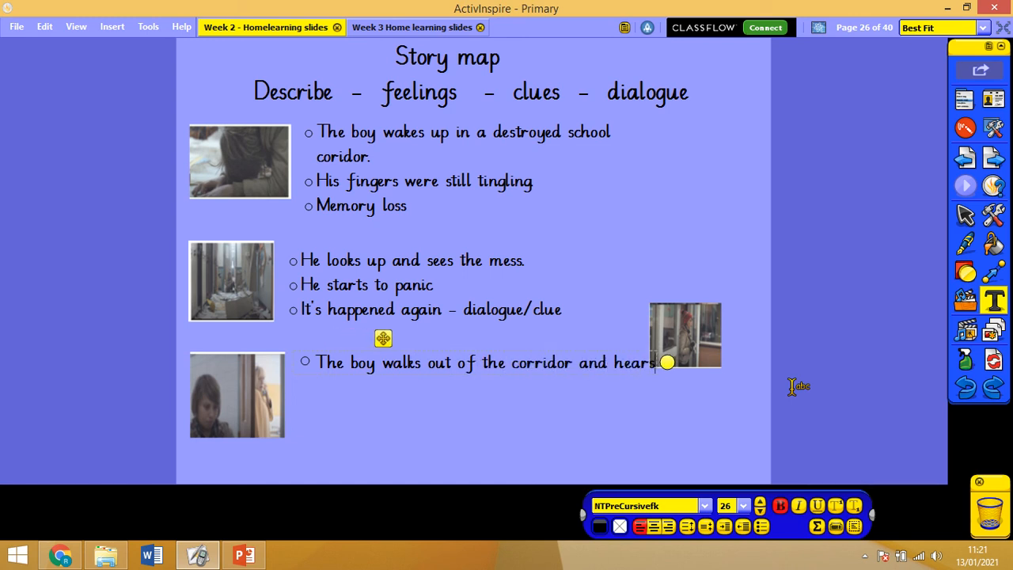
text(a voice.)
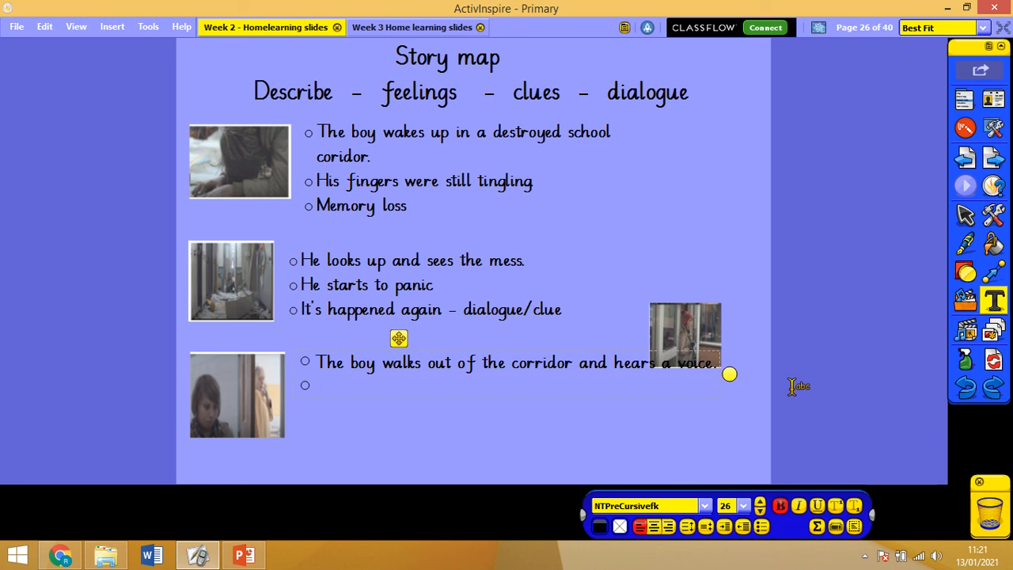
Add the teacher's dialogue bullet 'You must come quickly'
text(Dialogue)
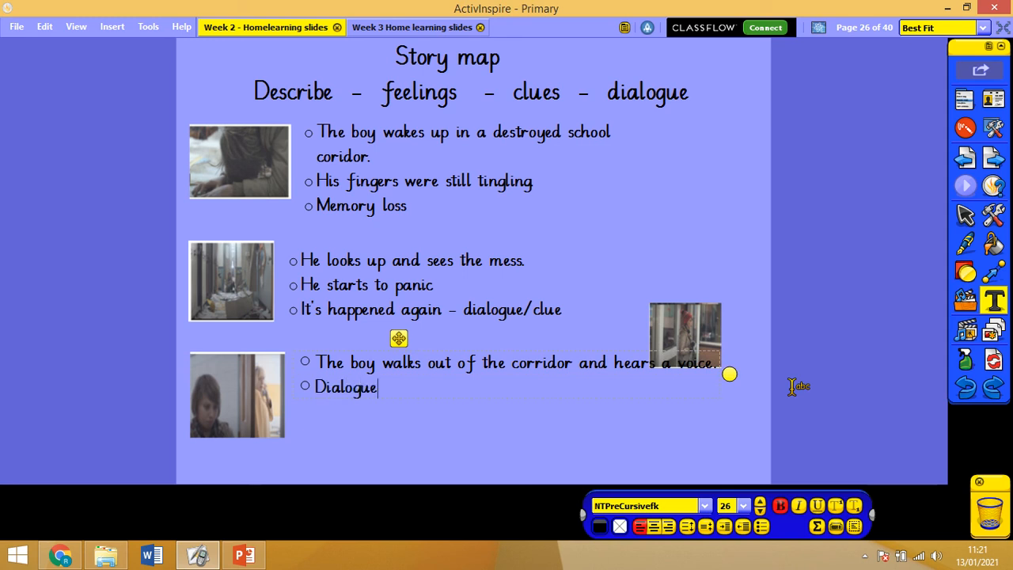
text(- teacher on the phone)
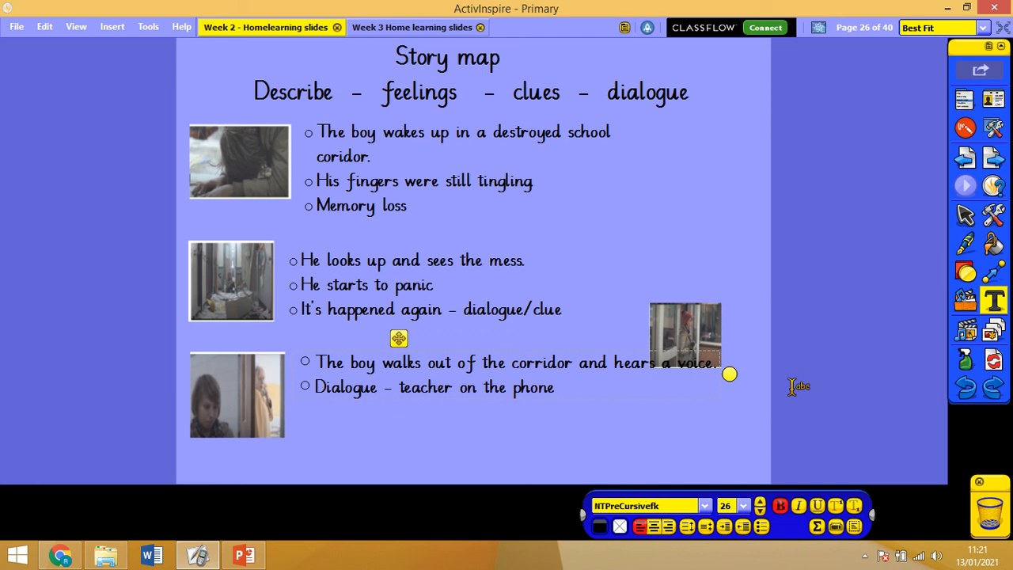
text(H)
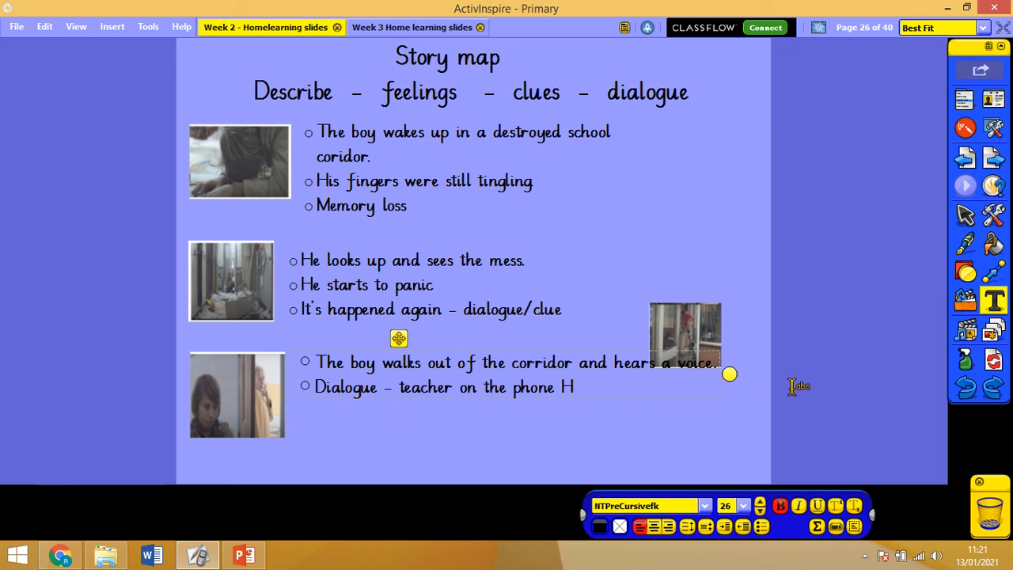
text(You must)
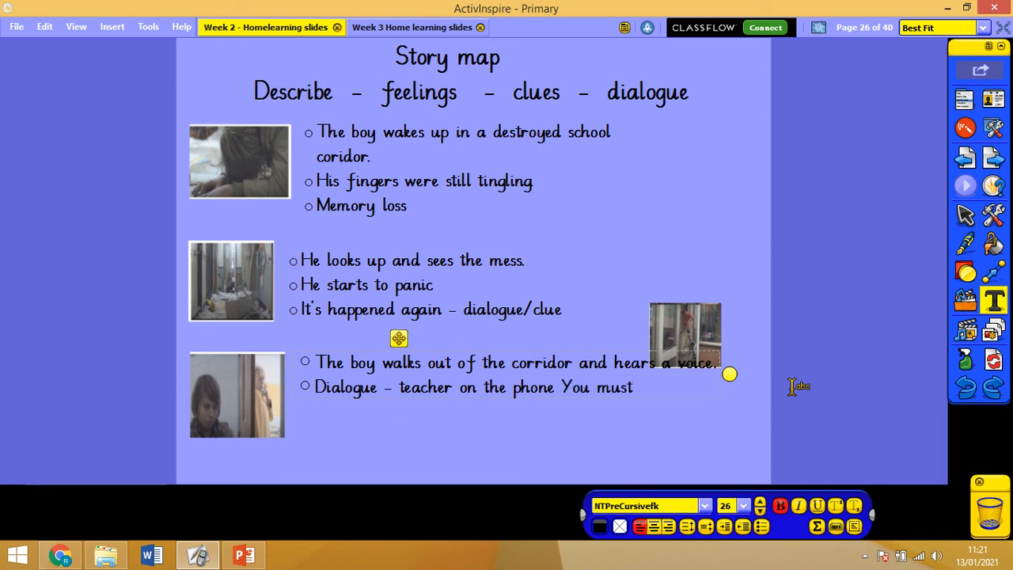
text(come wui)
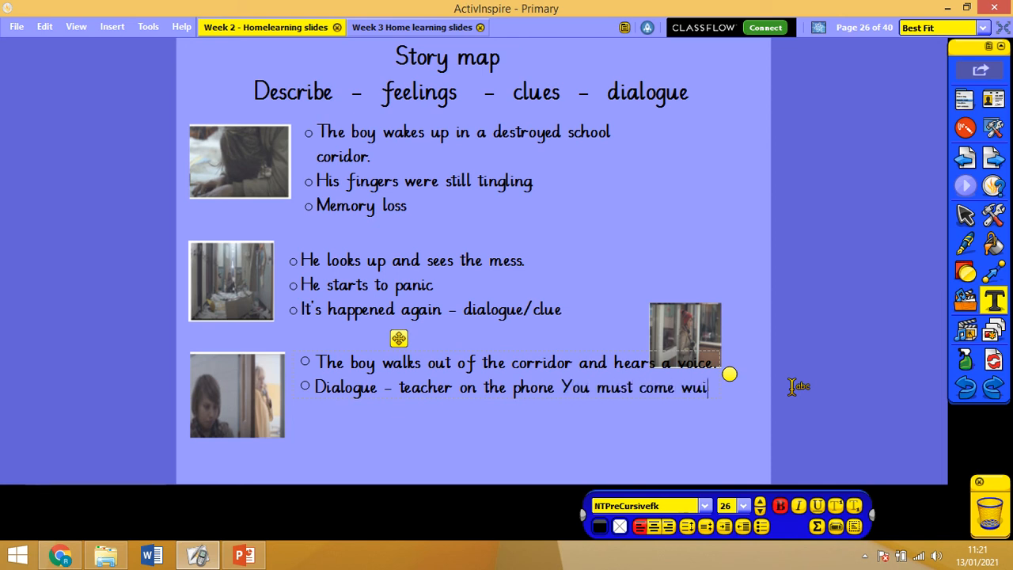
text(ckly)
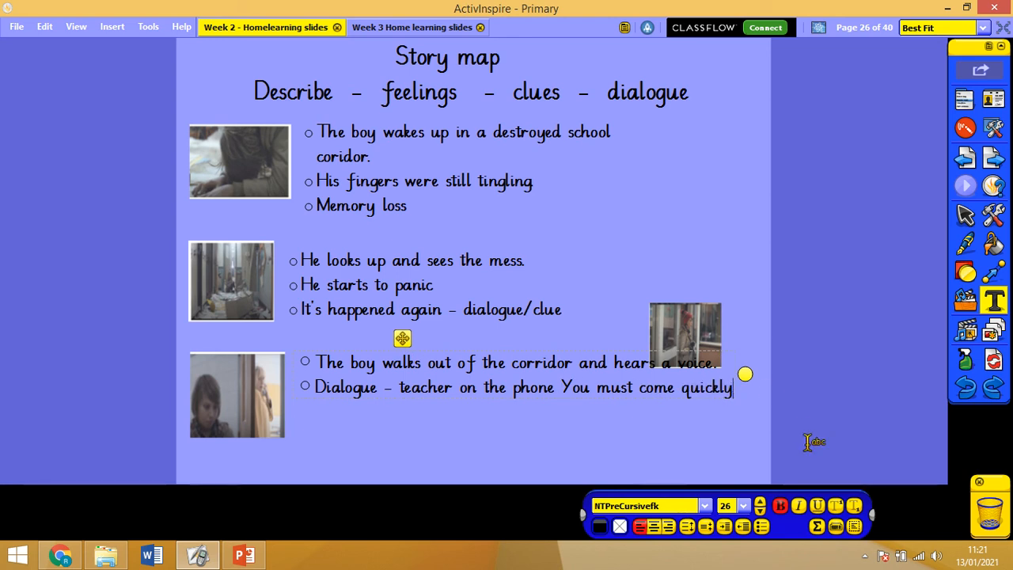
Add the clue bullet: the teacher sees the boy and is scared
text(Clue - teac)
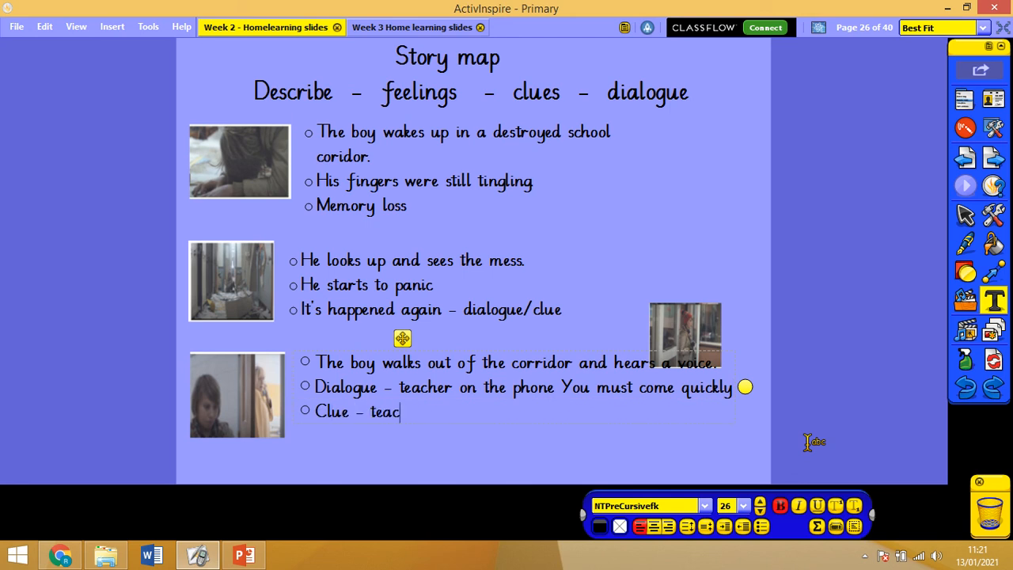
text(her sees the)
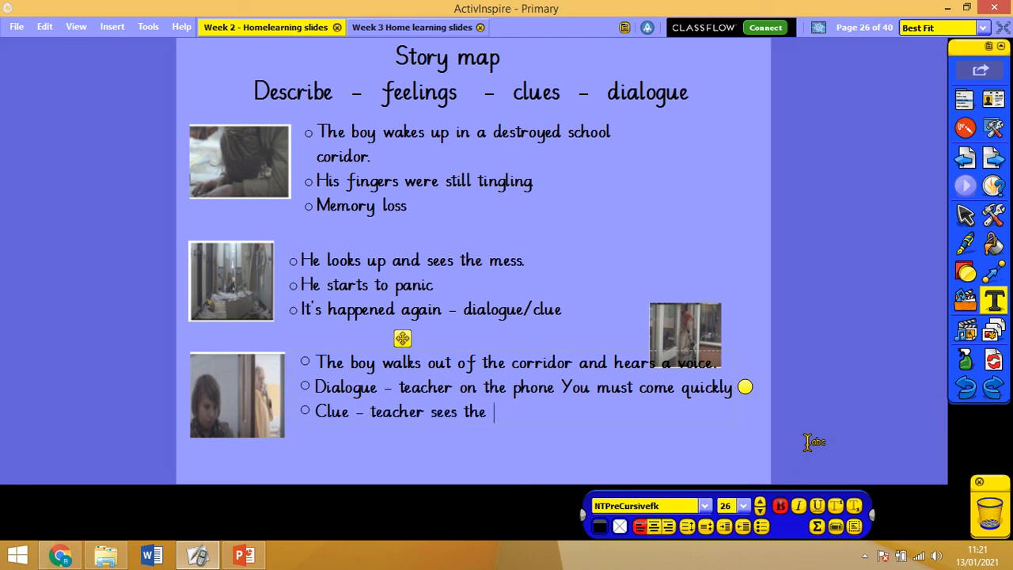
text(boy and is)
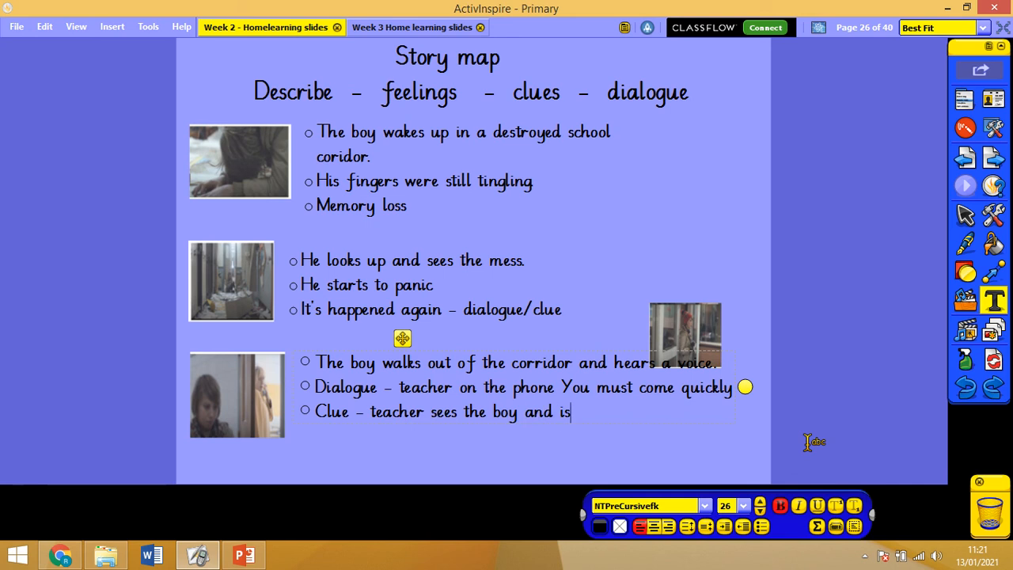
text(scared)
text(Boy t)
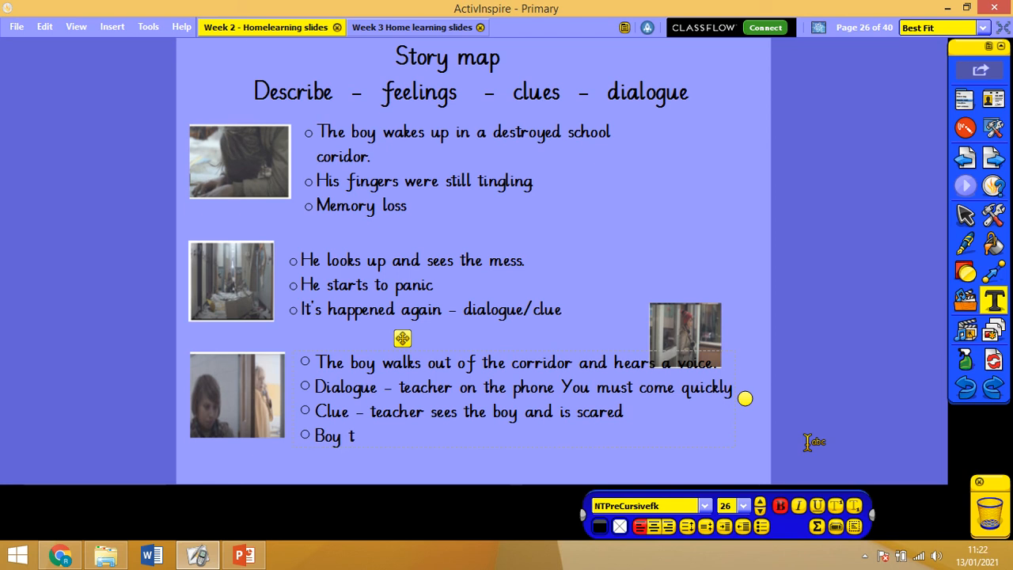
Add the bullet 'Boy sees teacher and panics – leaving quickly.'
text(sees teacher)
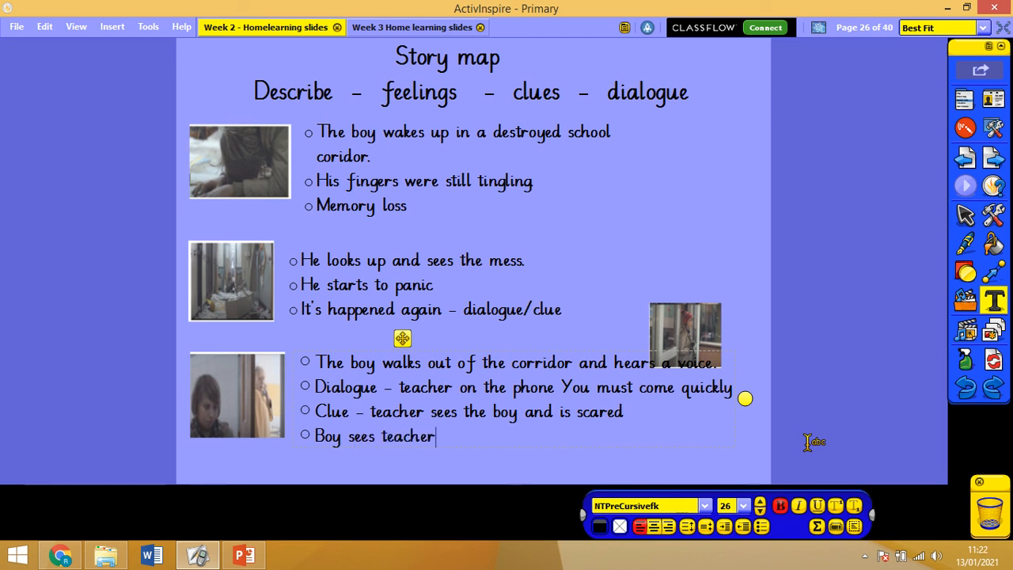
text(and panics –)
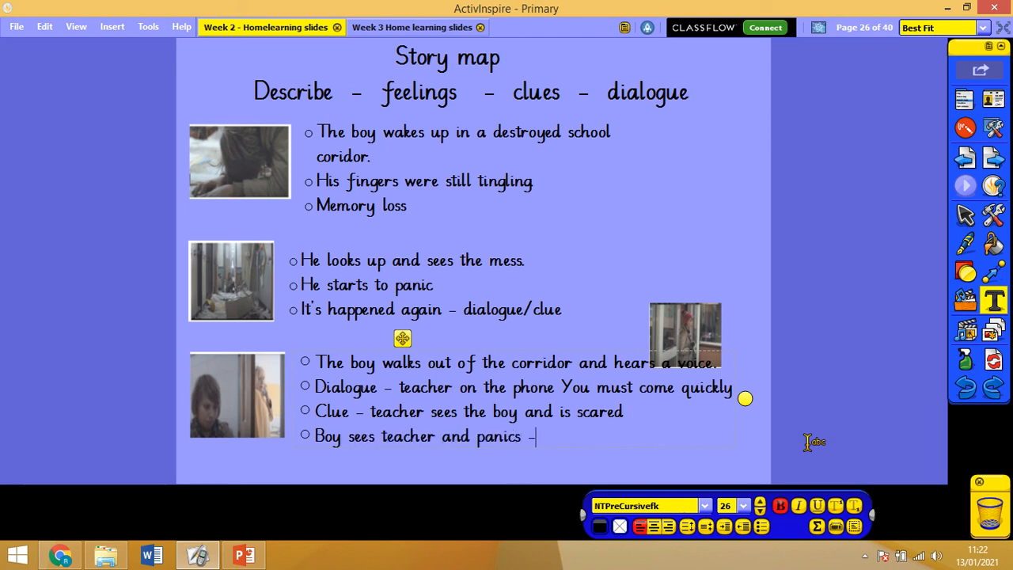
text(leaving qui)
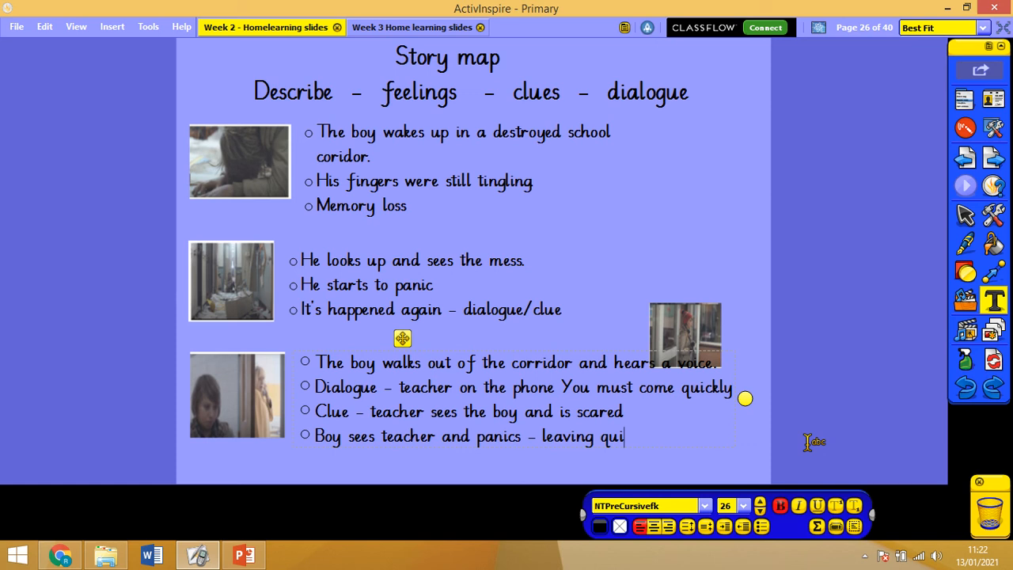
text(ckly.)
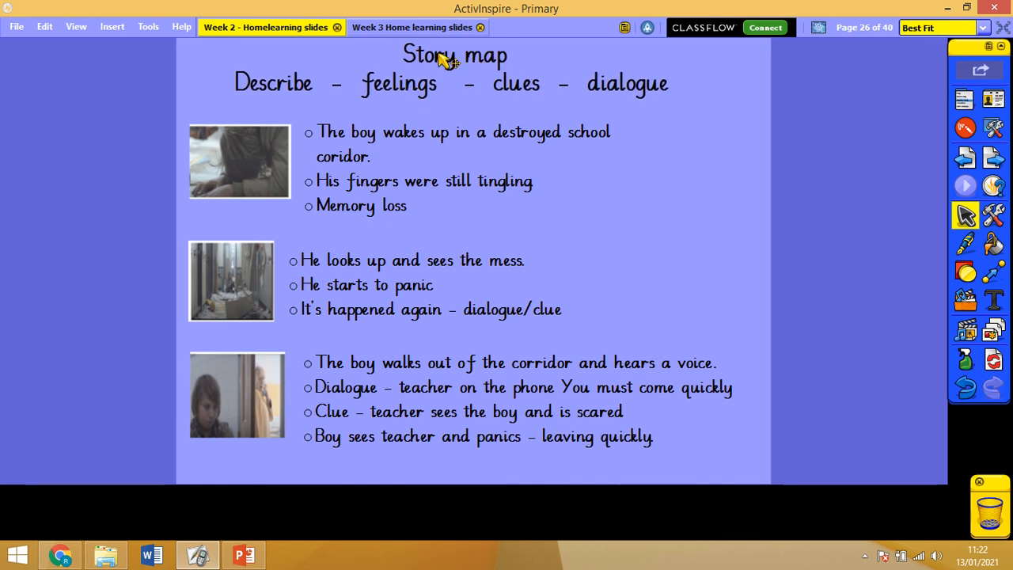
mouse_move(232, 253)
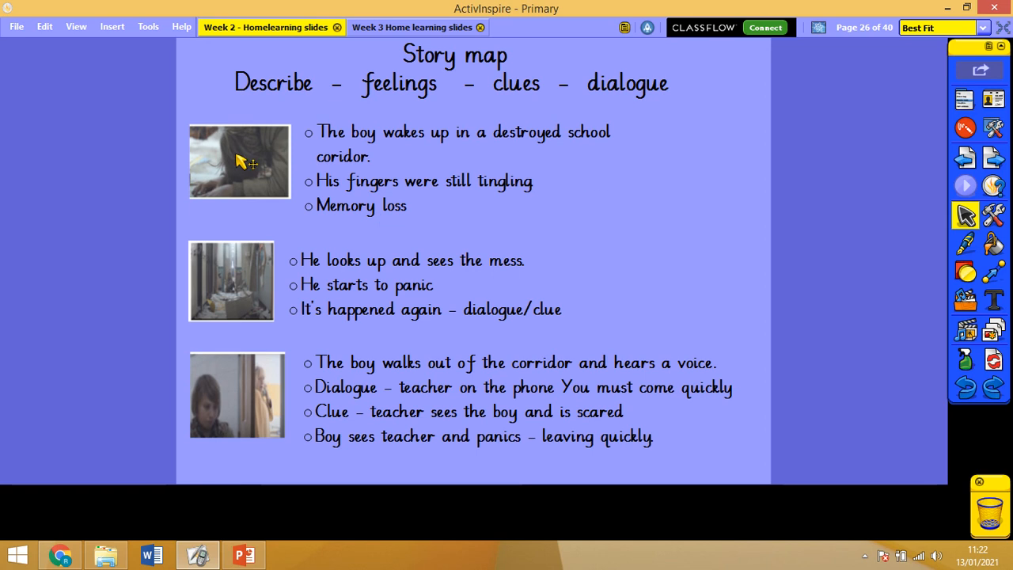
mouse_move(301, 178)
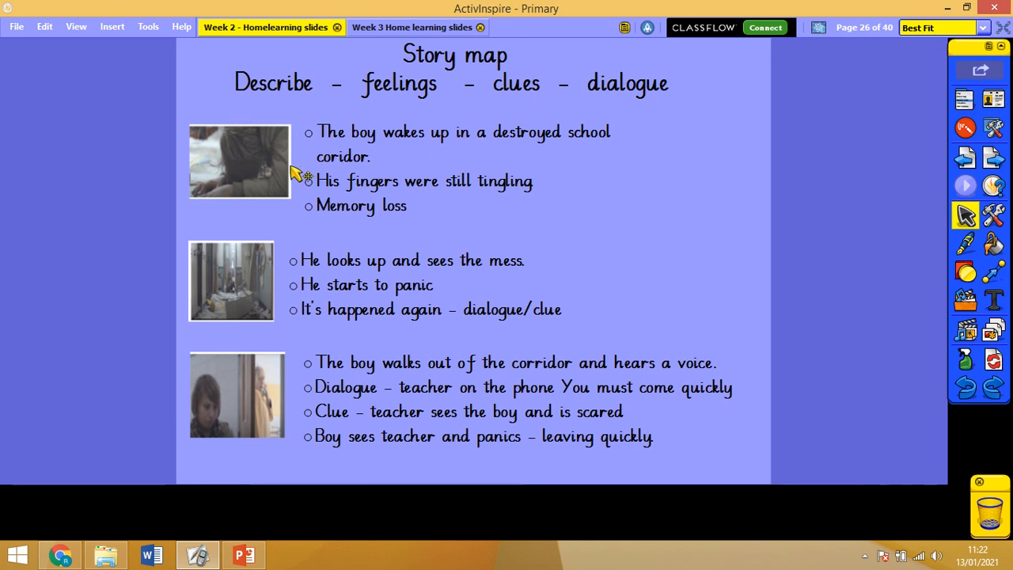
mouse_move(239, 176)
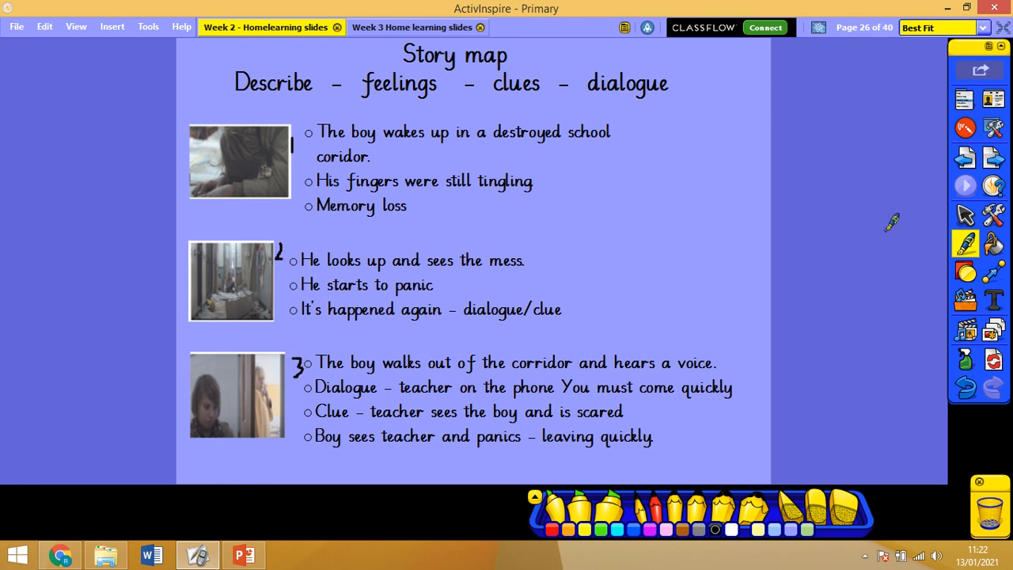
Return to the Select tool after numbering the stills 1, 2 and 3
click(966, 215)
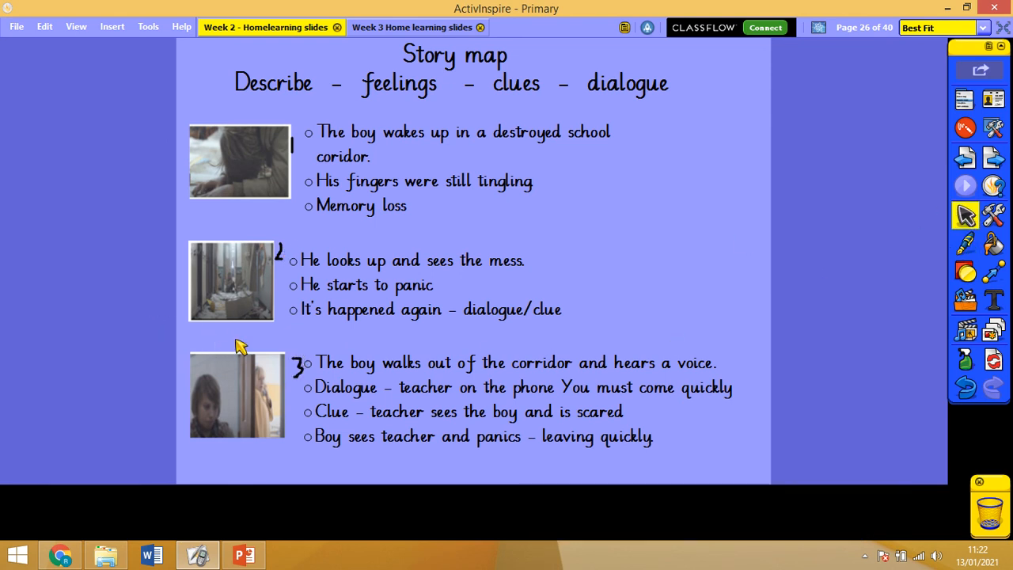
mouse_move(333, 305)
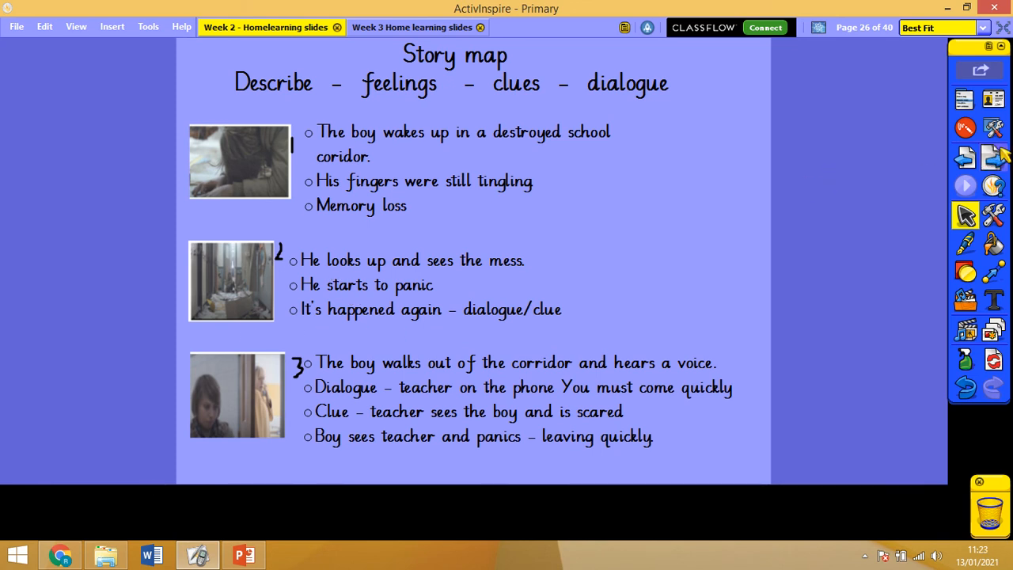
mouse_move(1000, 157)
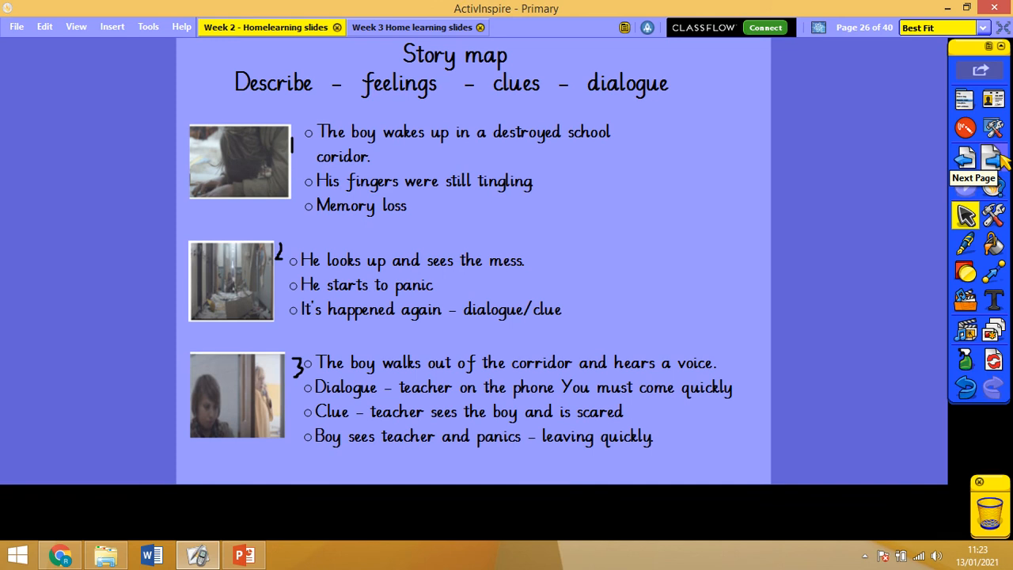
click(993, 157)
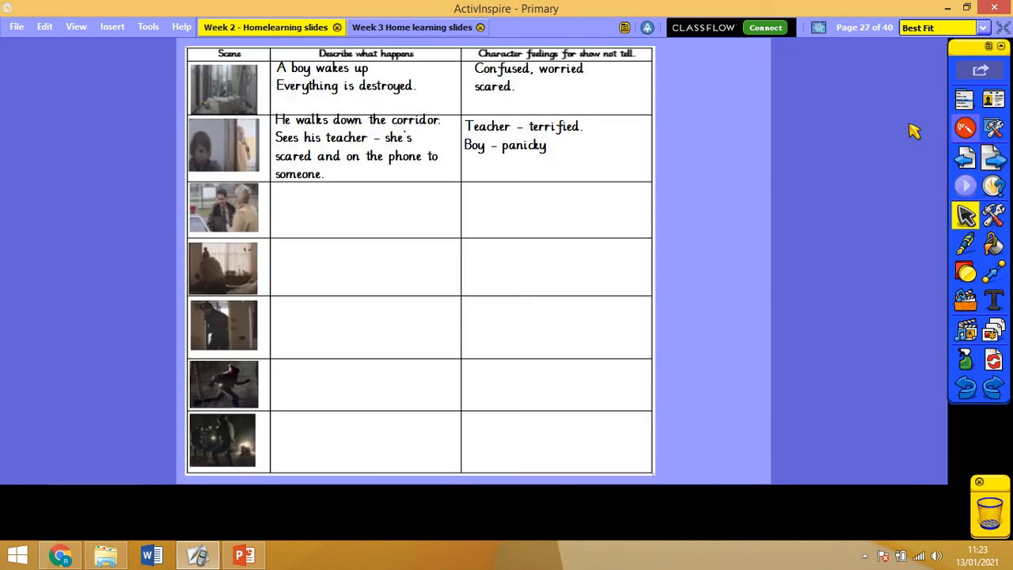
mouse_move(380, 182)
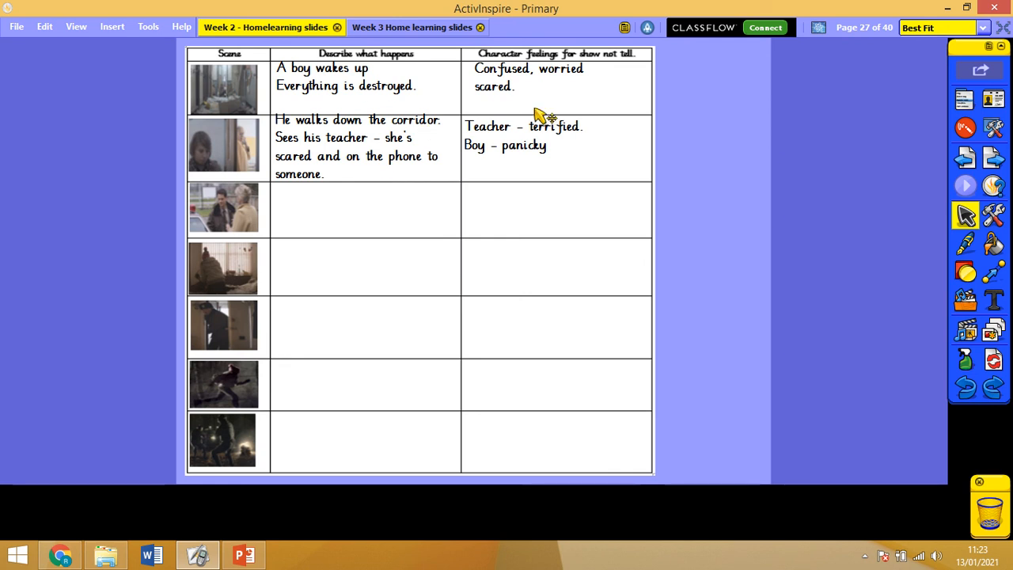
mouse_move(417, 202)
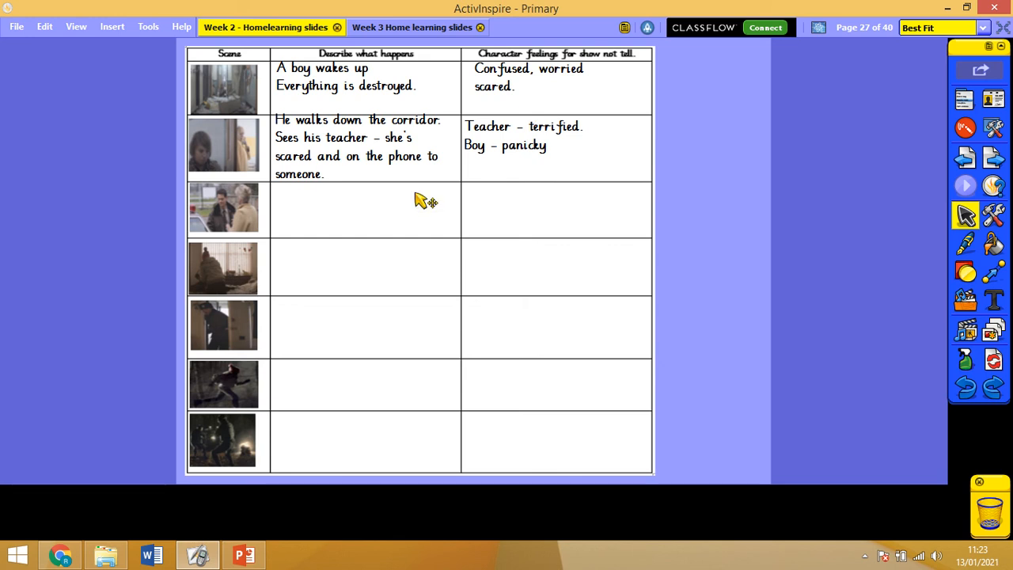
click(966, 158)
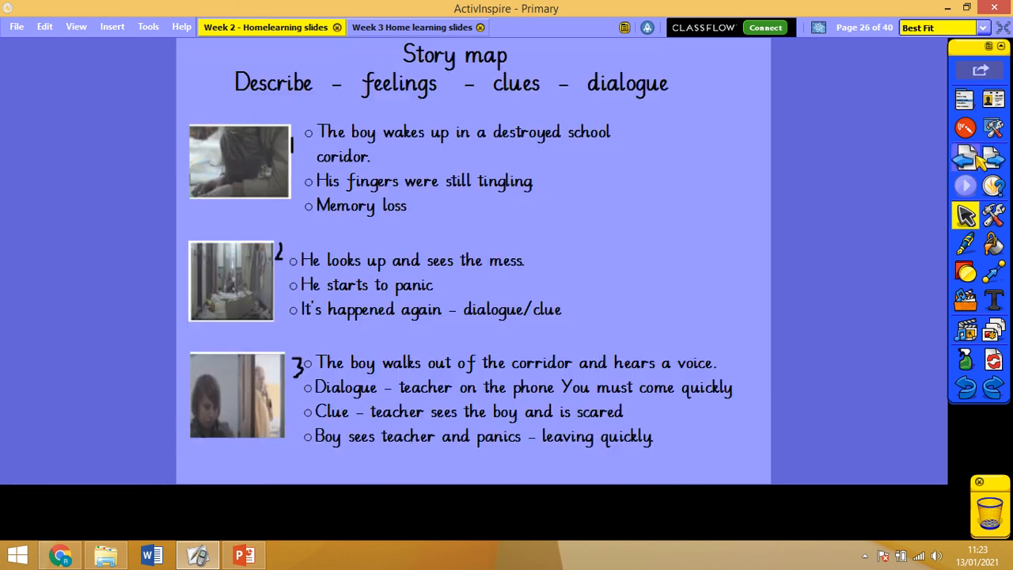
mouse_move(651, 107)
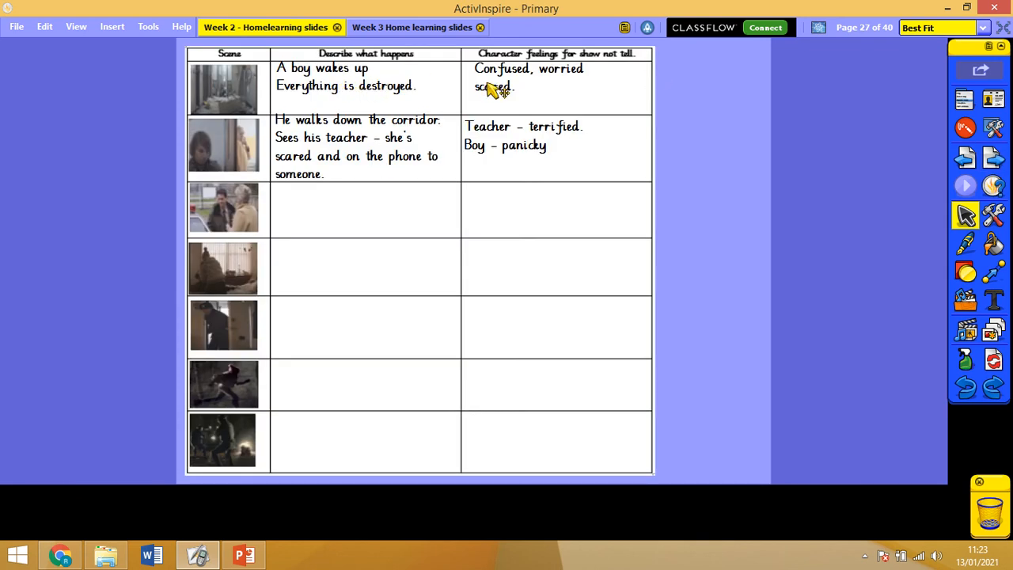
mouse_move(798, 117)
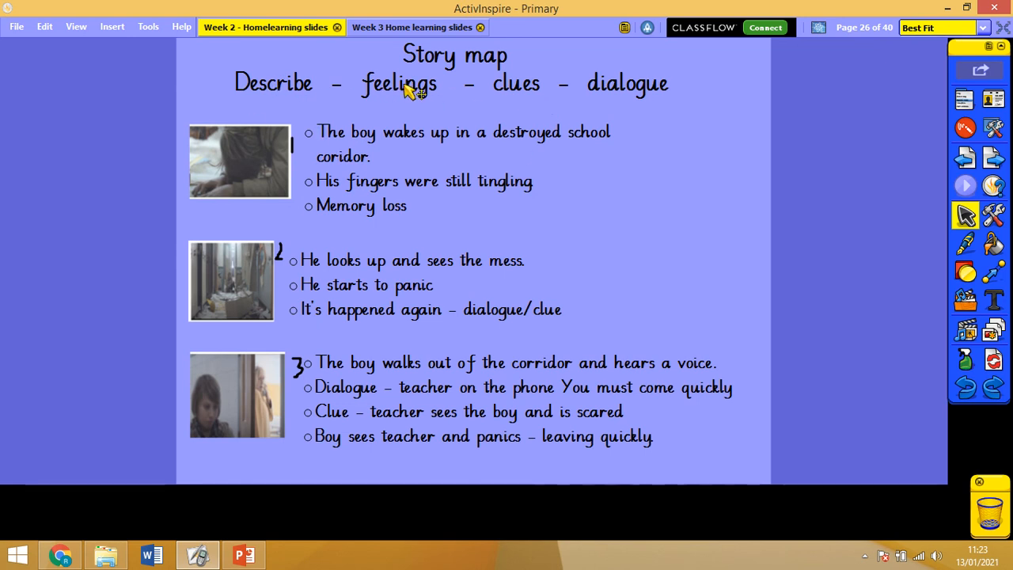
mouse_move(610, 95)
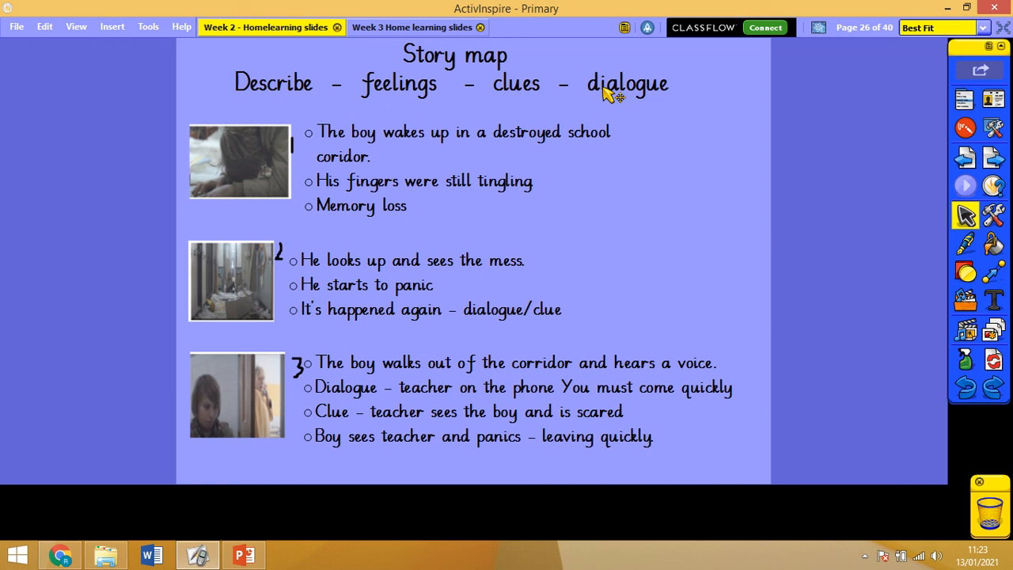
mouse_move(381, 184)
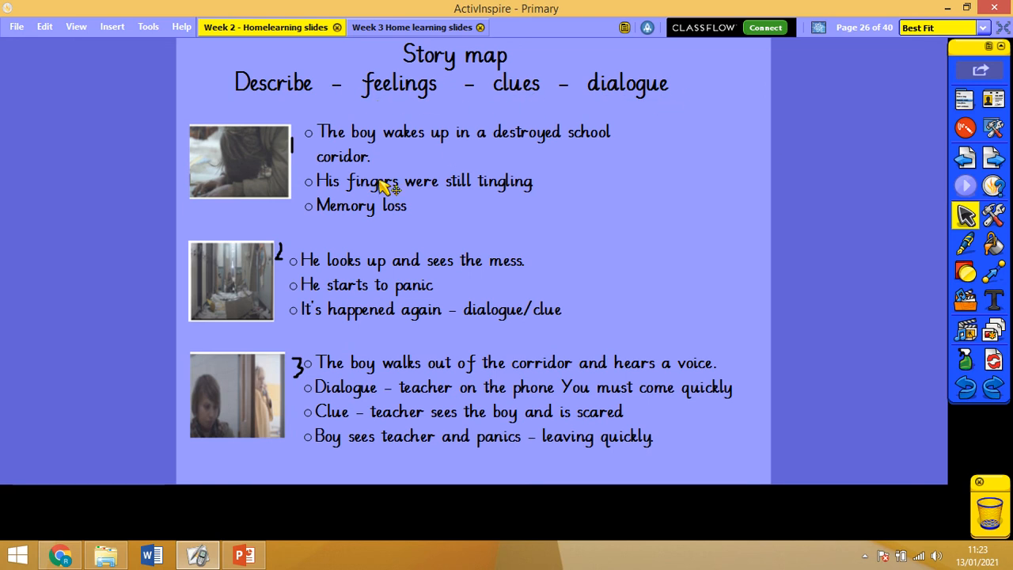
mouse_move(744, 288)
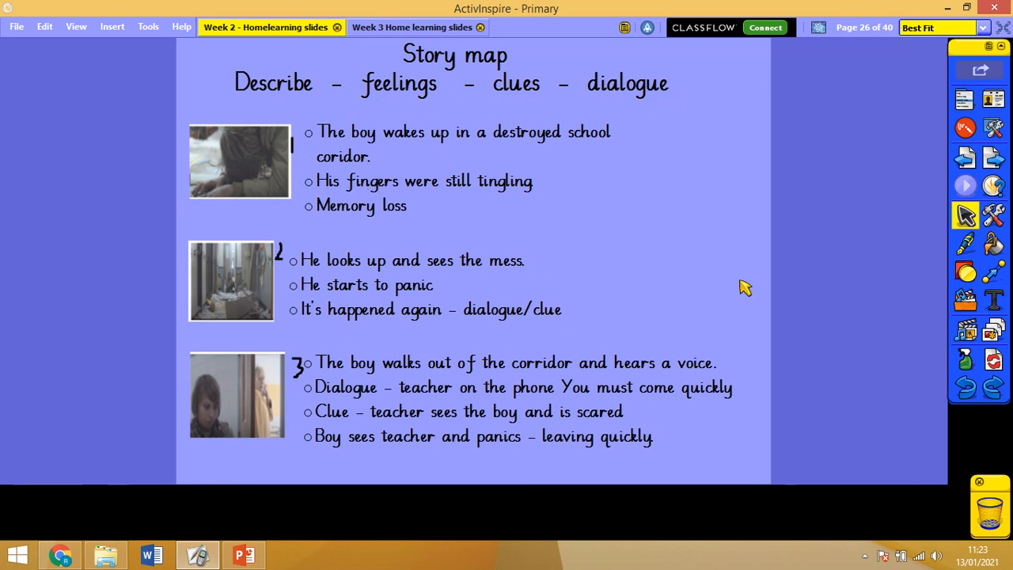
mouse_move(693, 271)
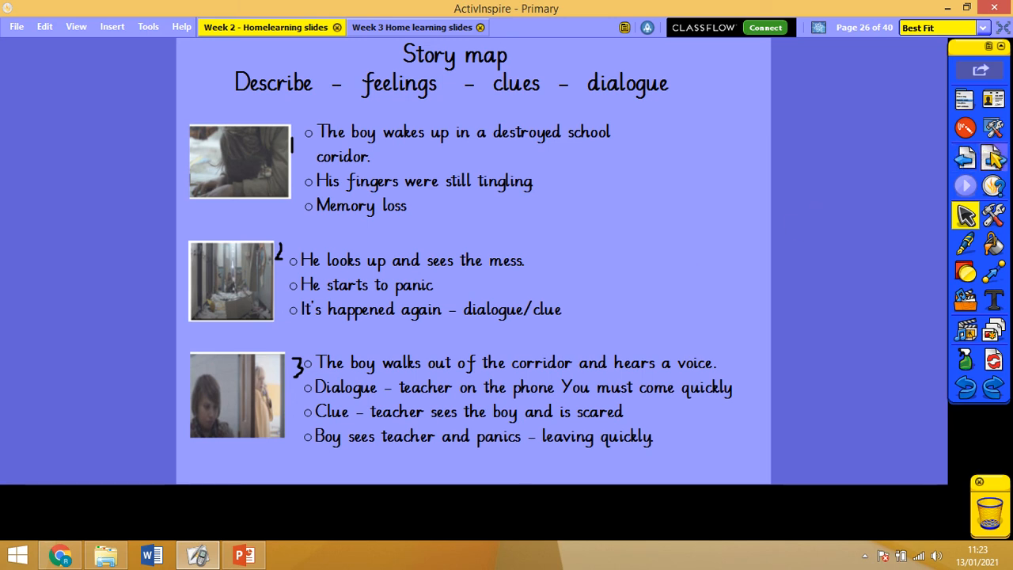
mouse_move(995, 157)
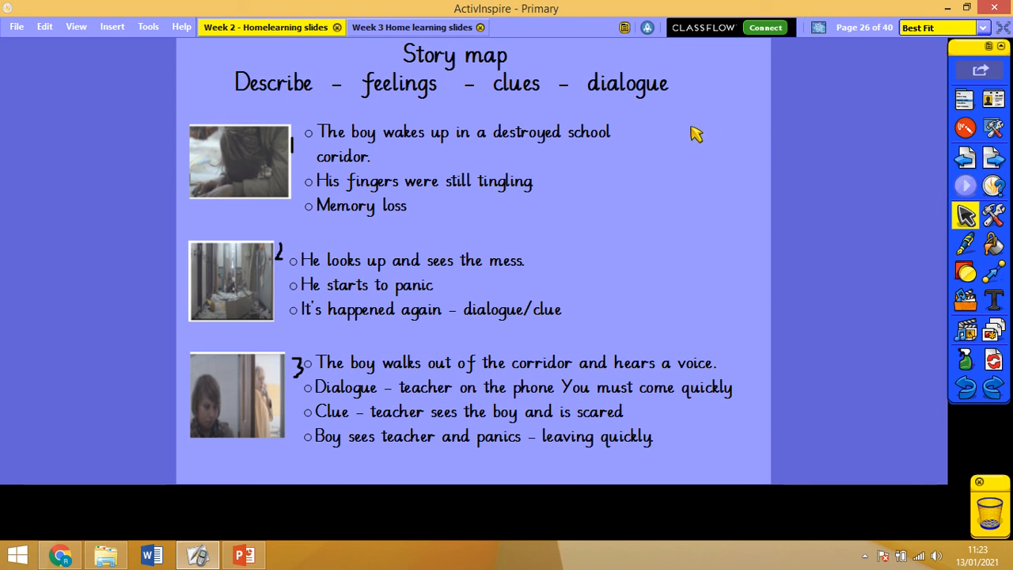
mouse_move(905, 169)
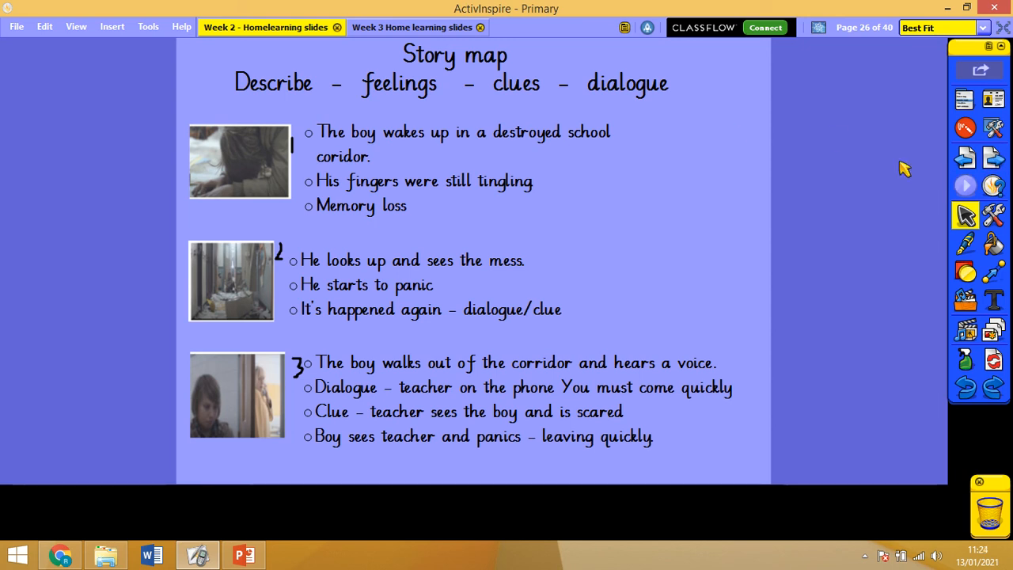
mouse_move(828, 152)
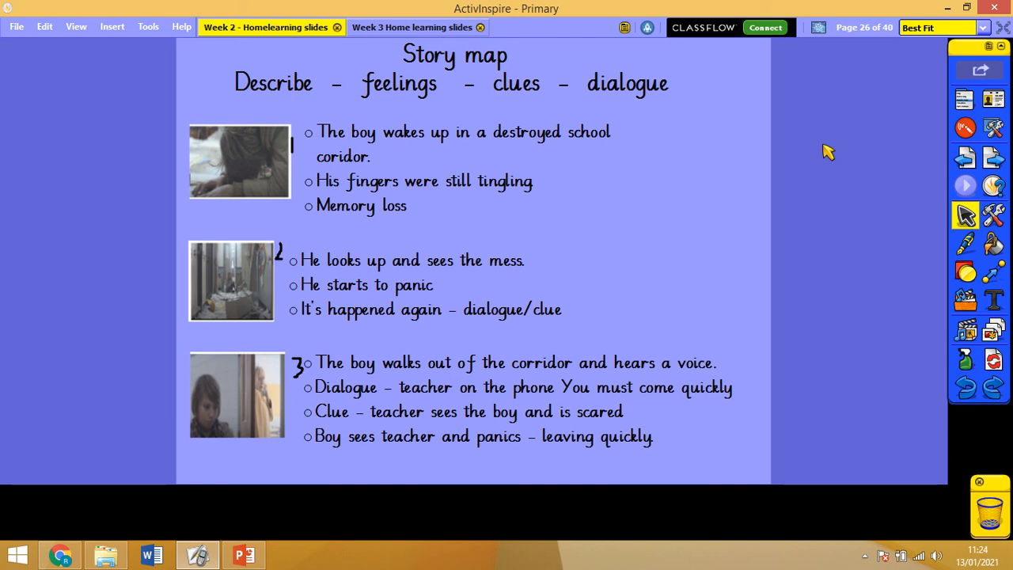
mouse_move(679, 85)
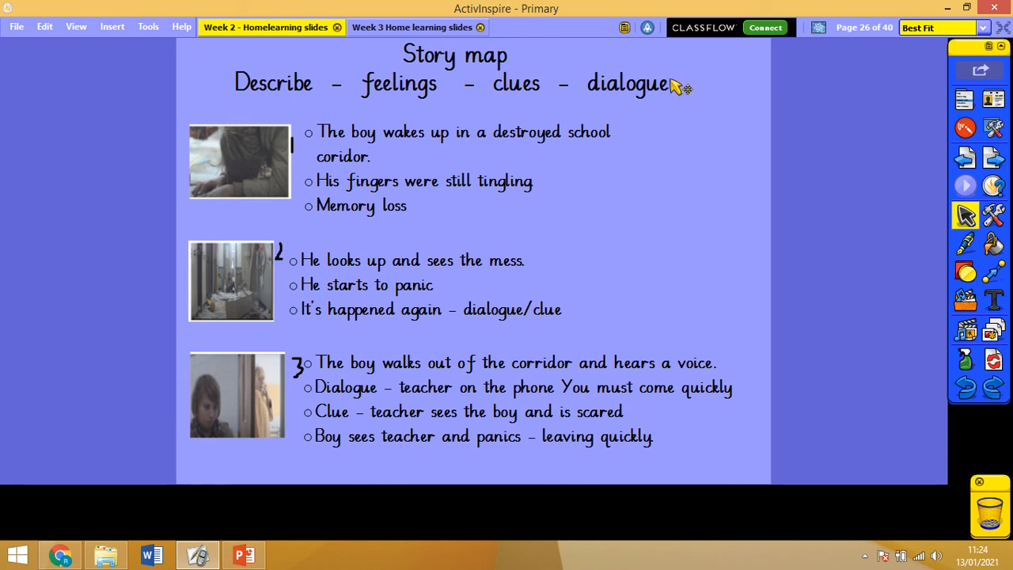
mouse_move(429, 8)
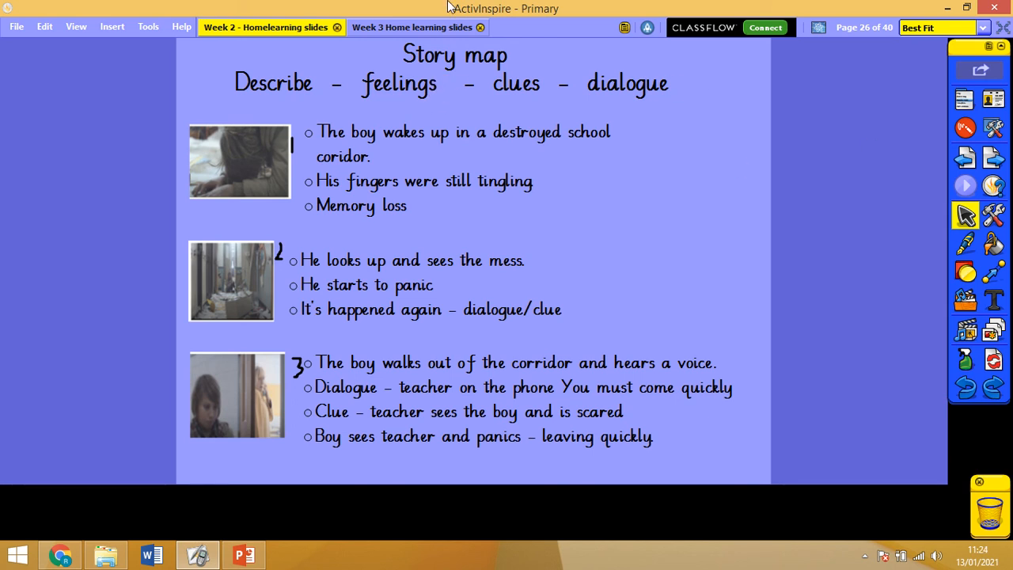